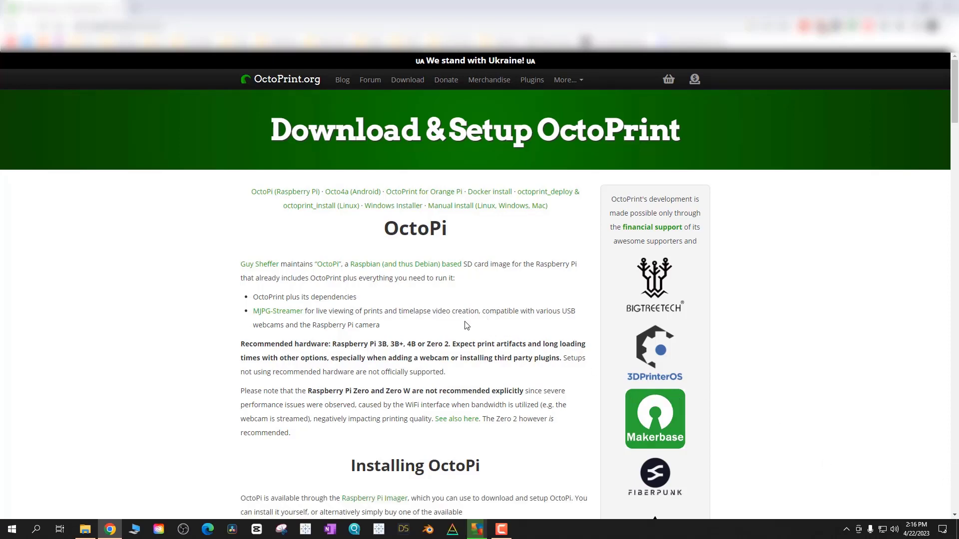
Step: Scroll the OctoPrint.org download page to the Raspberry Pi Imager installation section
scroll(down, 3)
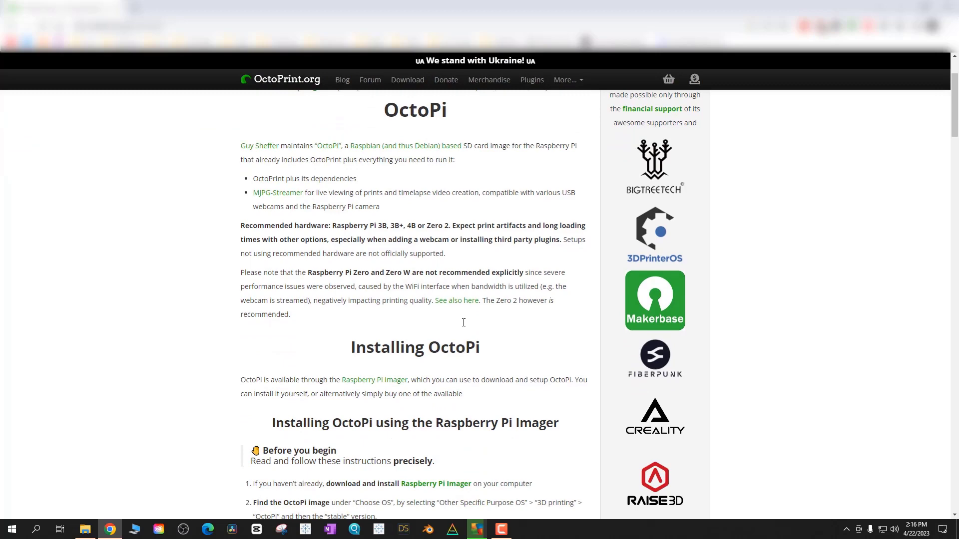
scroll(down, 3)
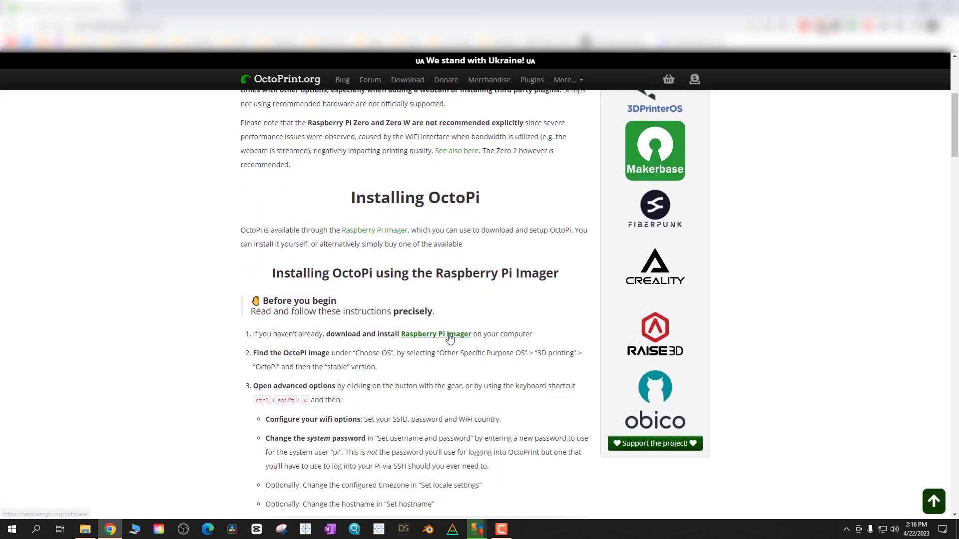
Step: Download, install and launch Raspberry Pi Imager for Windows
click(436, 334)
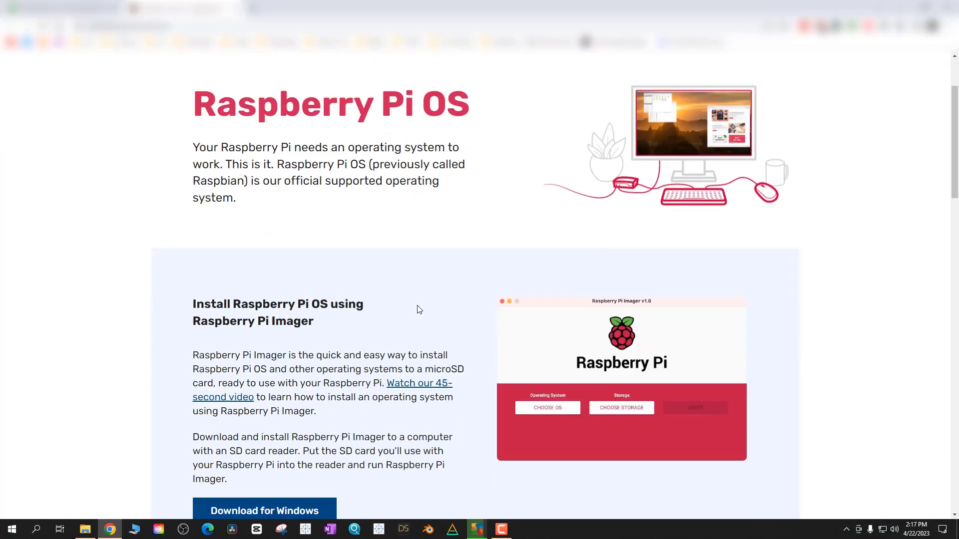
scroll(down, 3)
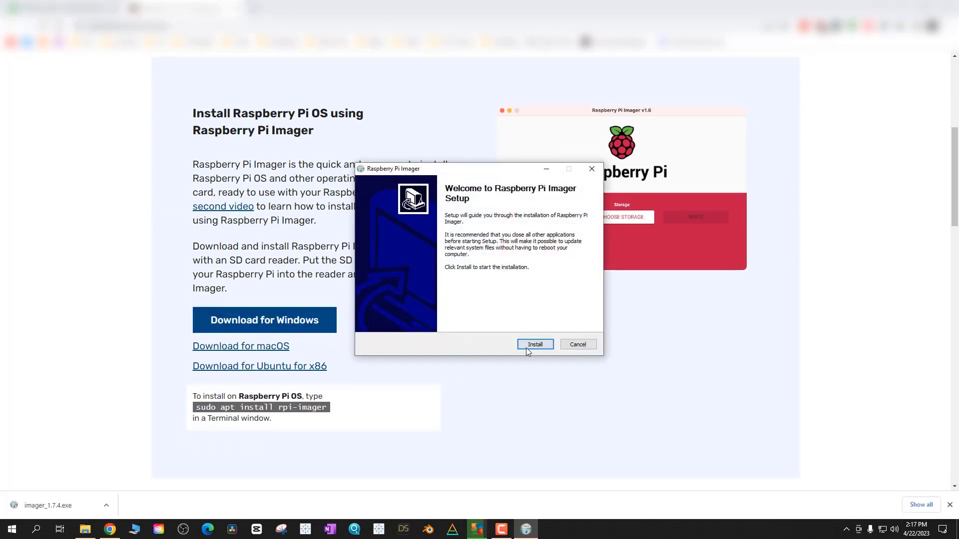
click(534, 344)
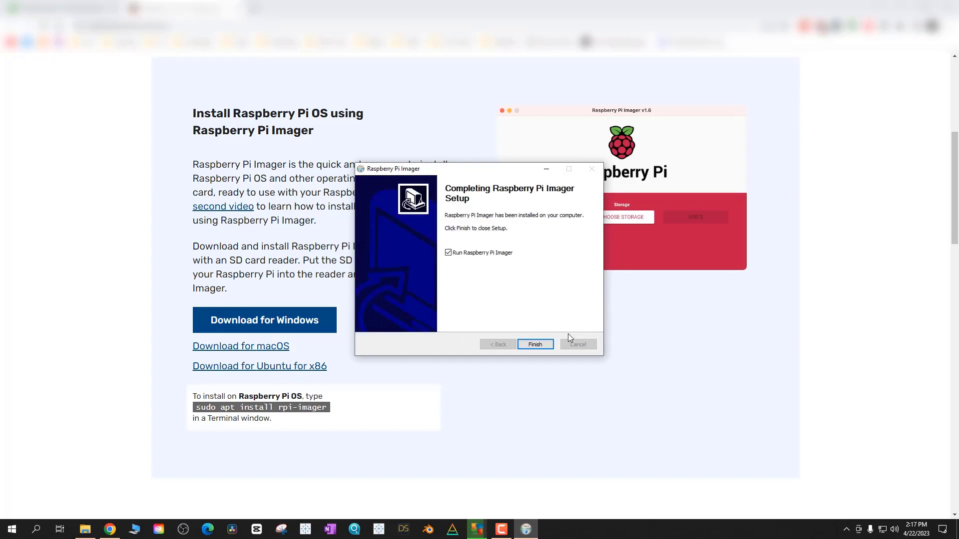
click(534, 344)
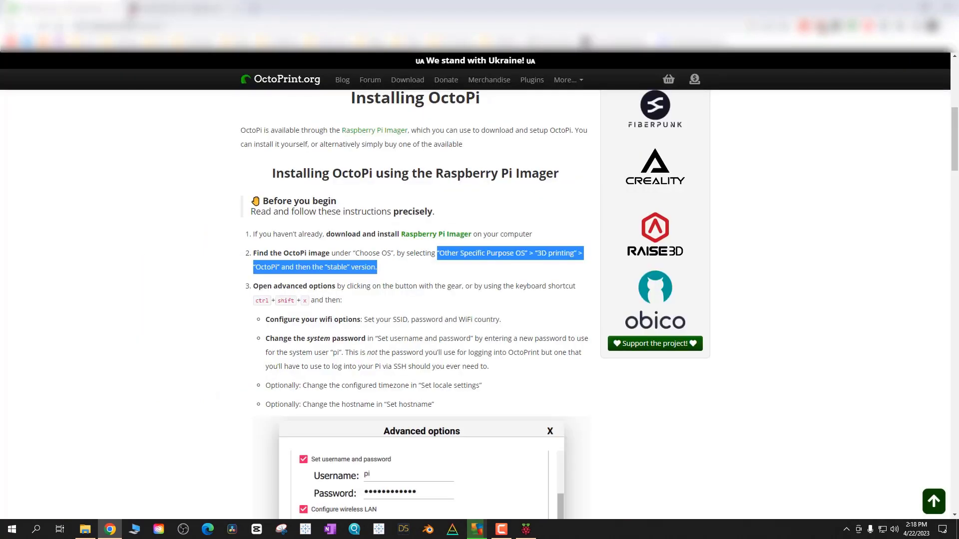
Step: Select the 15.6 GB USB mass storage device, then highlight the OctoPi image instructions
click(374, 130)
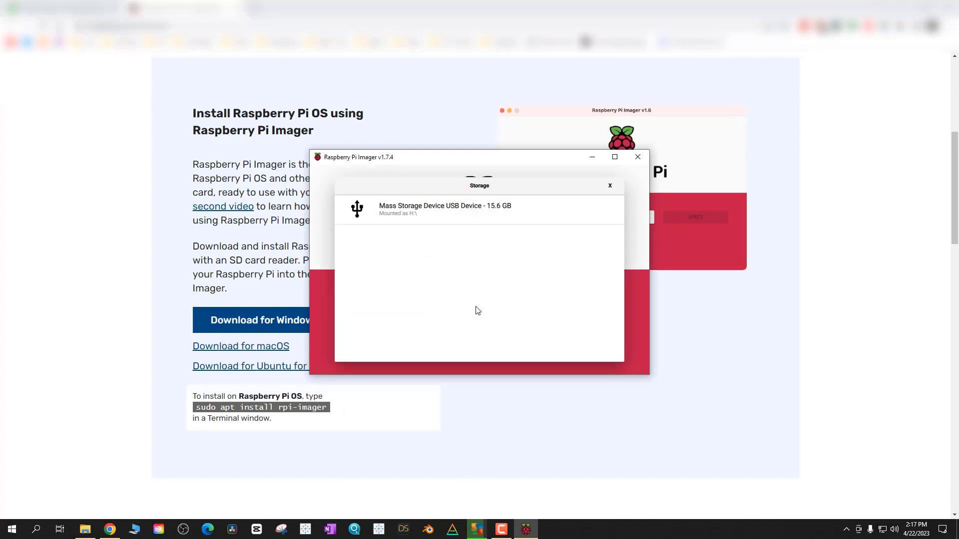
click(445, 209)
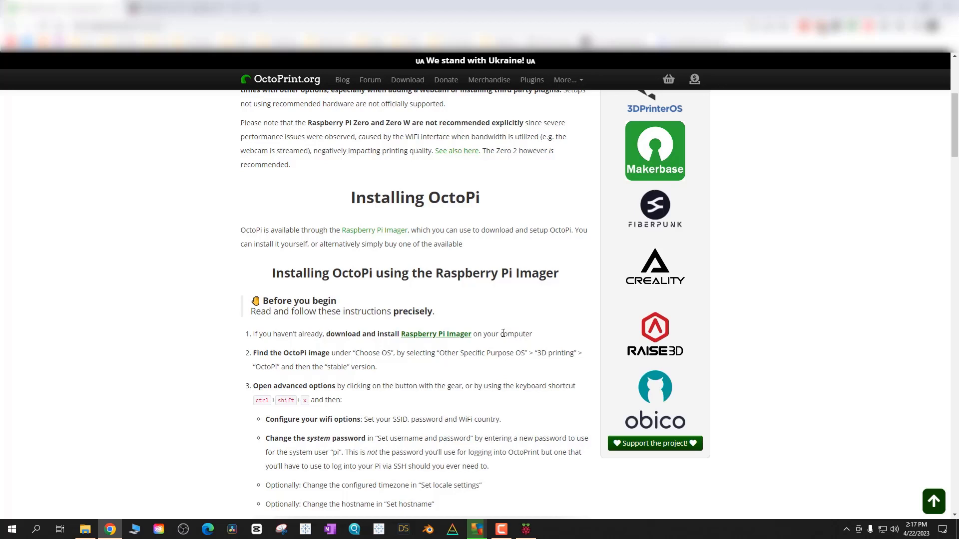
mouse_move(503, 334)
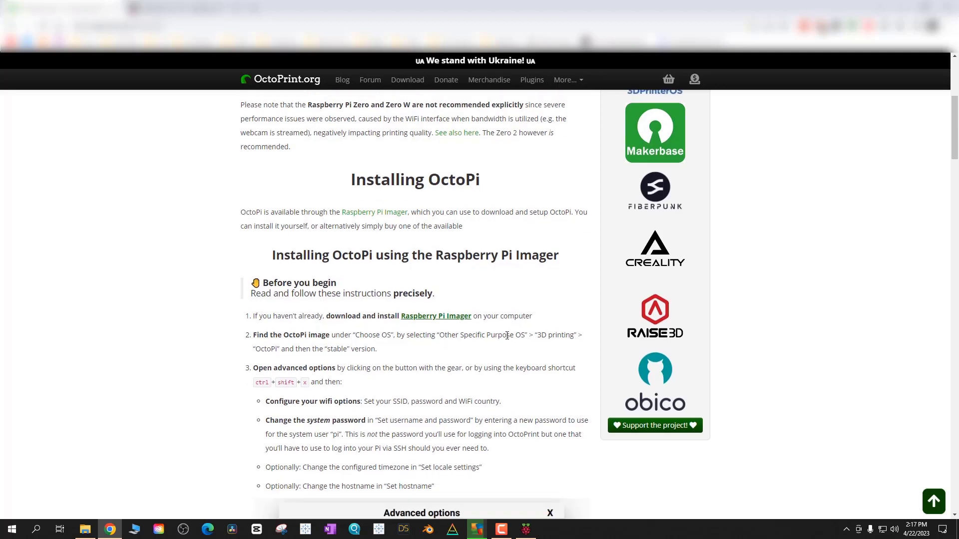
scroll(down, 3)
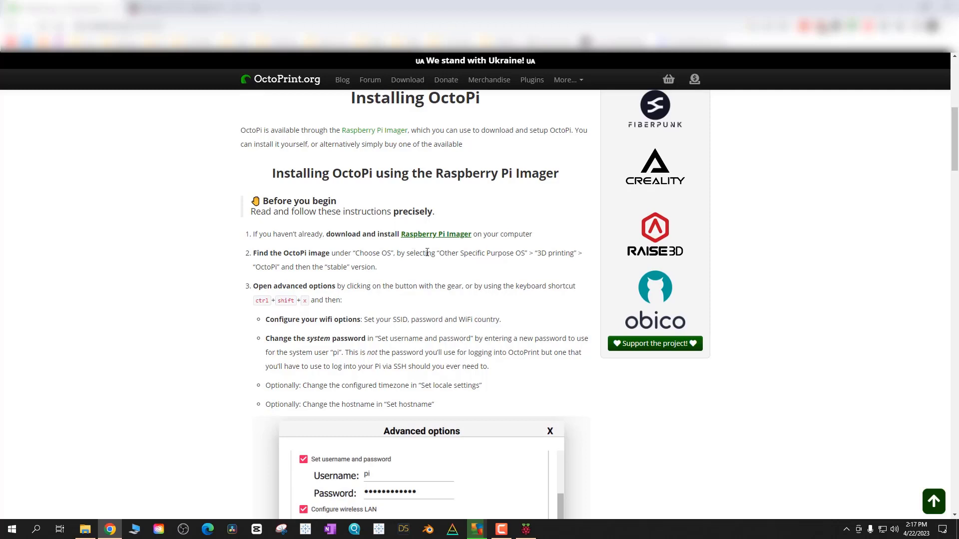
drag(438, 253, 377, 266)
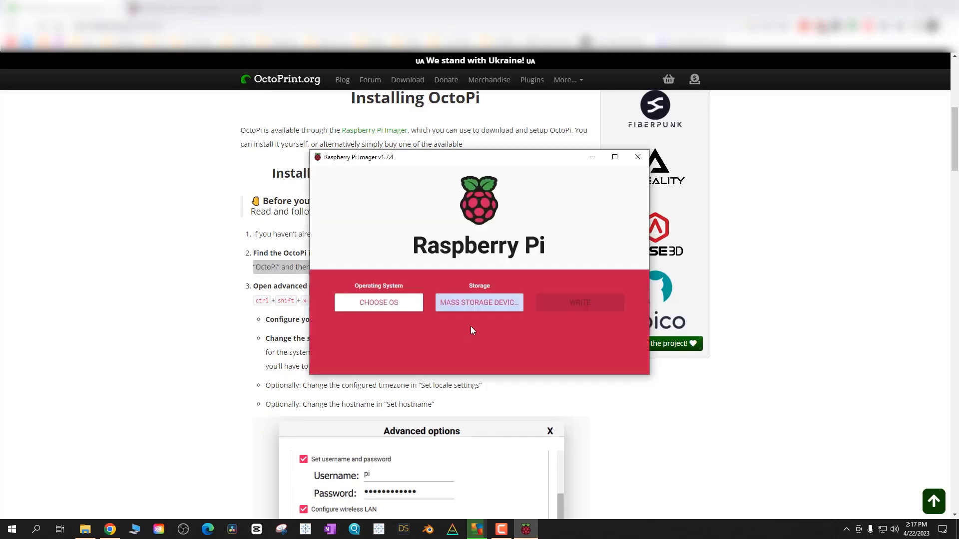
Step: Select OctoPi (stable) under Other specific-purpose OS > 3D printing
click(378, 302)
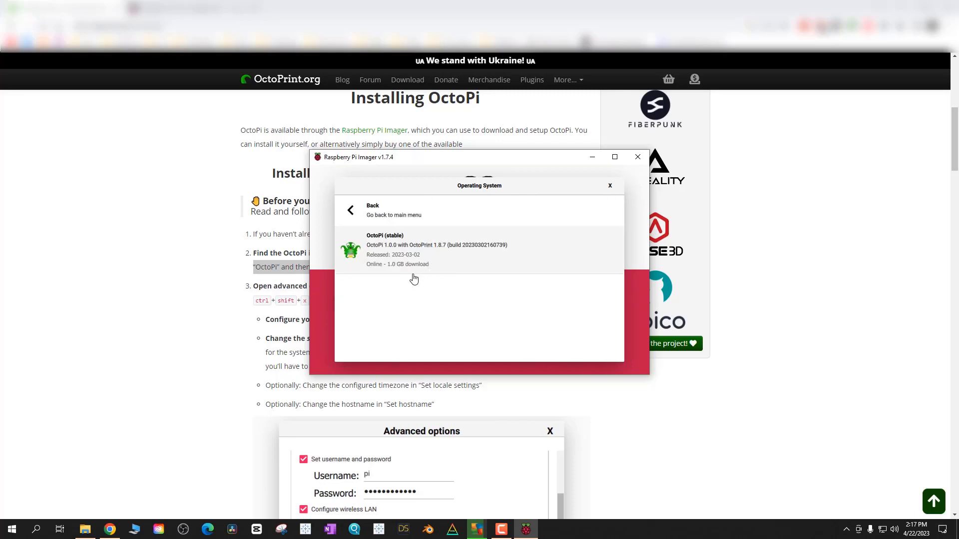
mouse_move(413, 272)
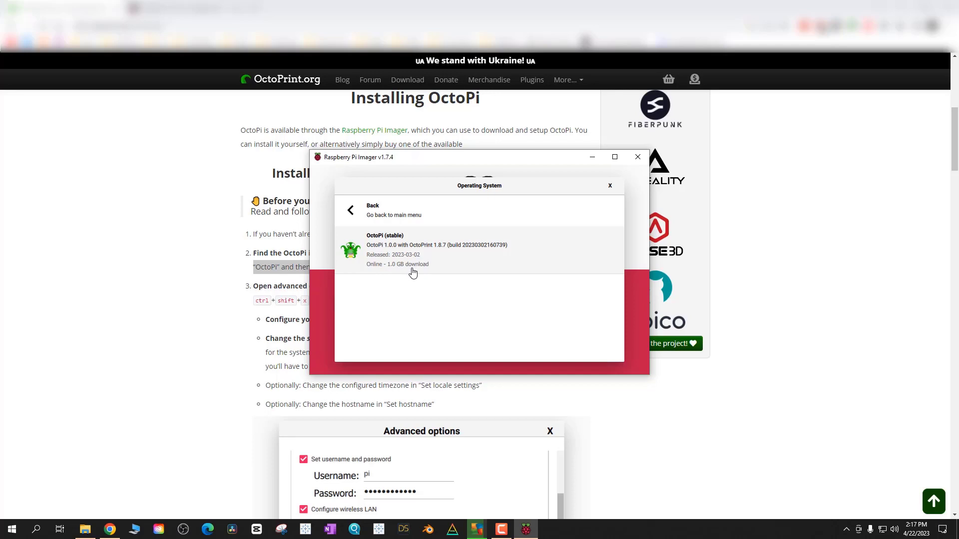
click(412, 249)
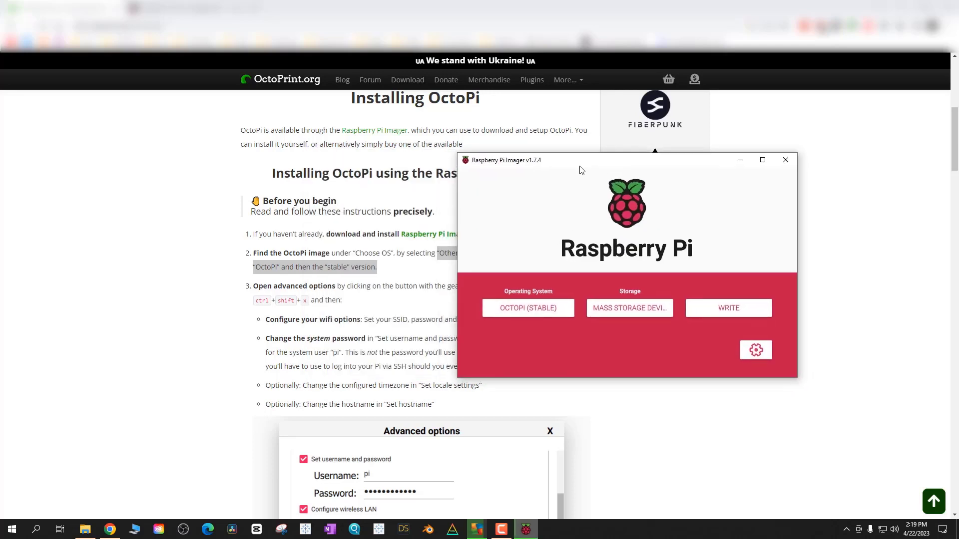
Step: In advanced options, set the hostname to octopi
click(755, 350)
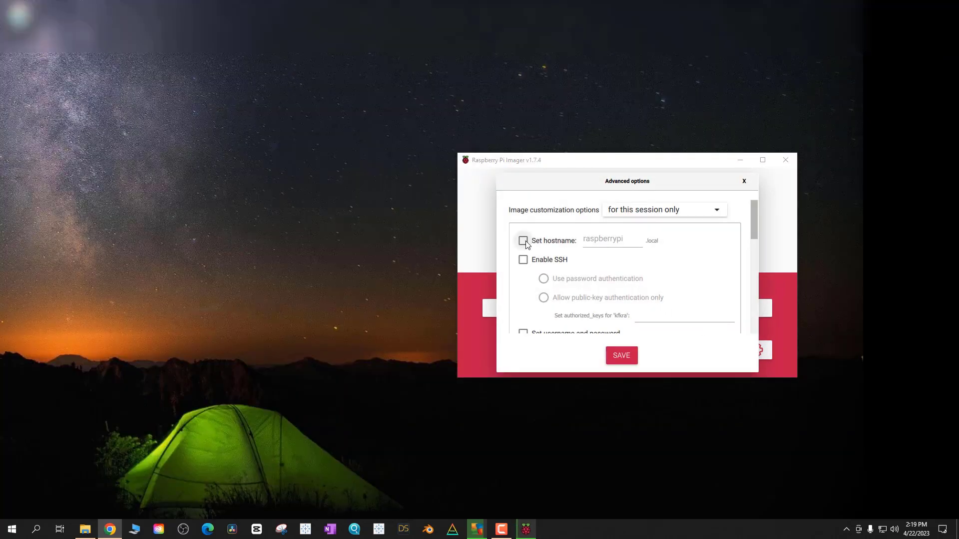
click(523, 240)
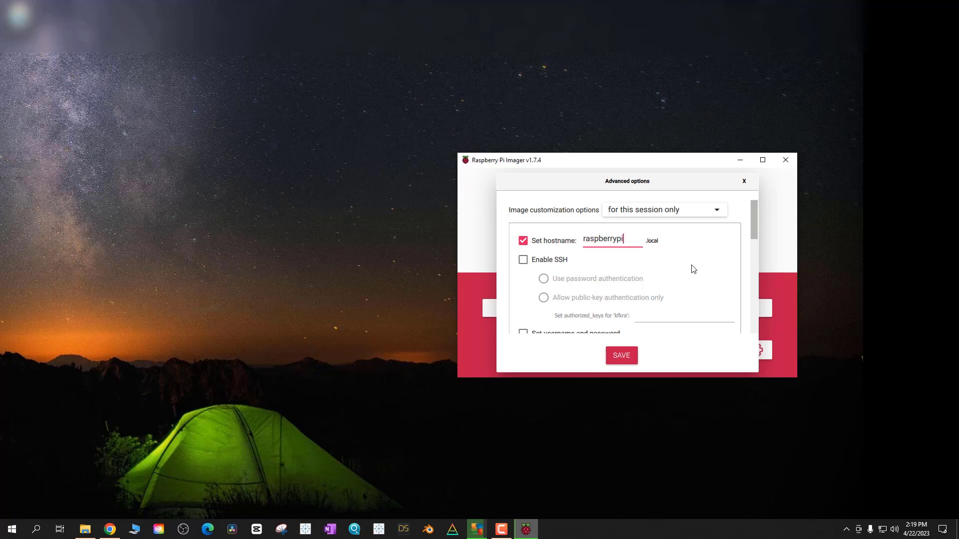
text(0)
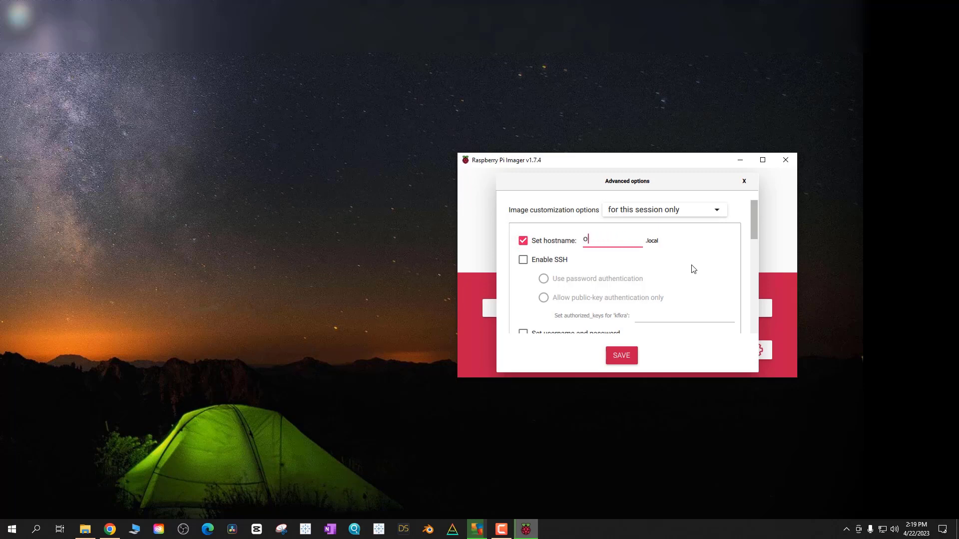
text(ctopi)
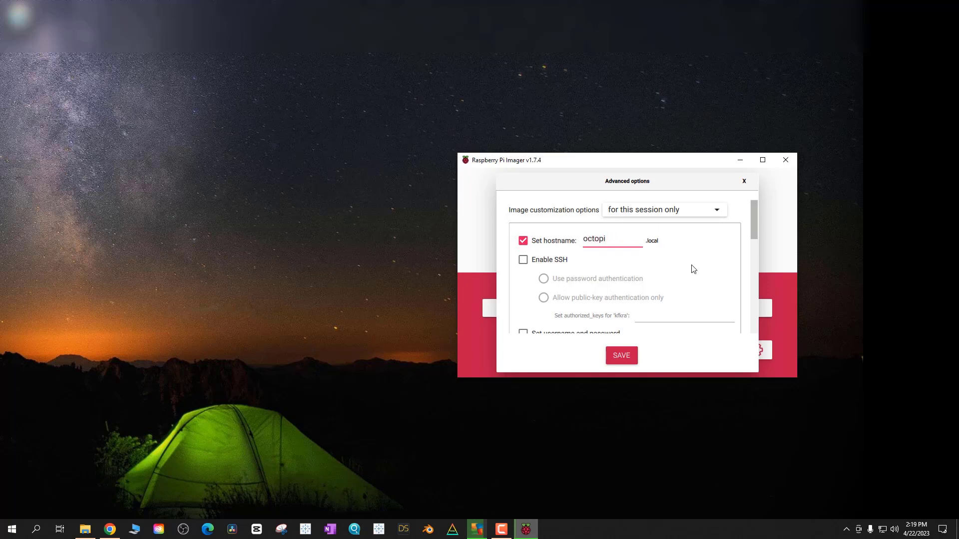
Step: Enable password SSH login with user octopi and turn on wireless LAN configuration
click(522, 259)
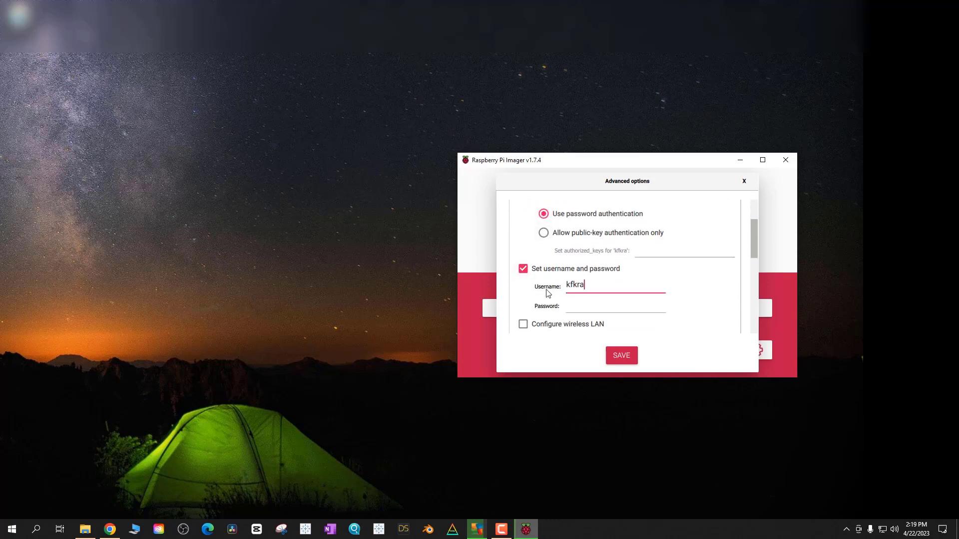
text(octopi)
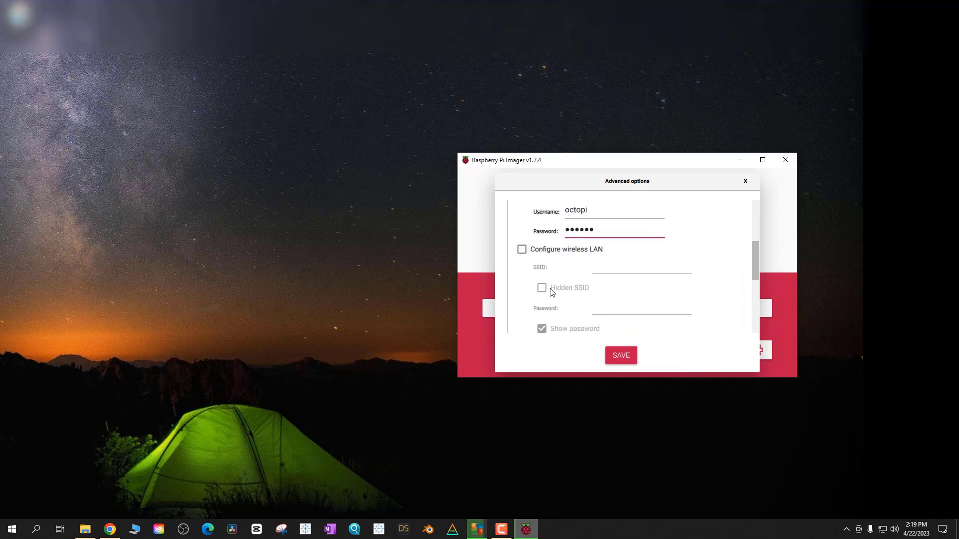
click(522, 258)
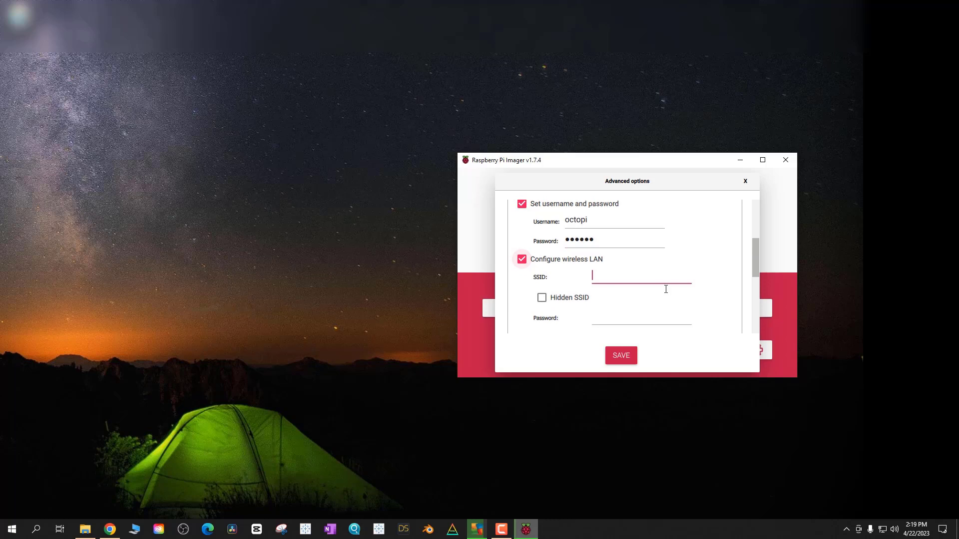
Step: Enable locale settings (America/New_York, us keyboard) and play a sound when finished
scroll(down, 3)
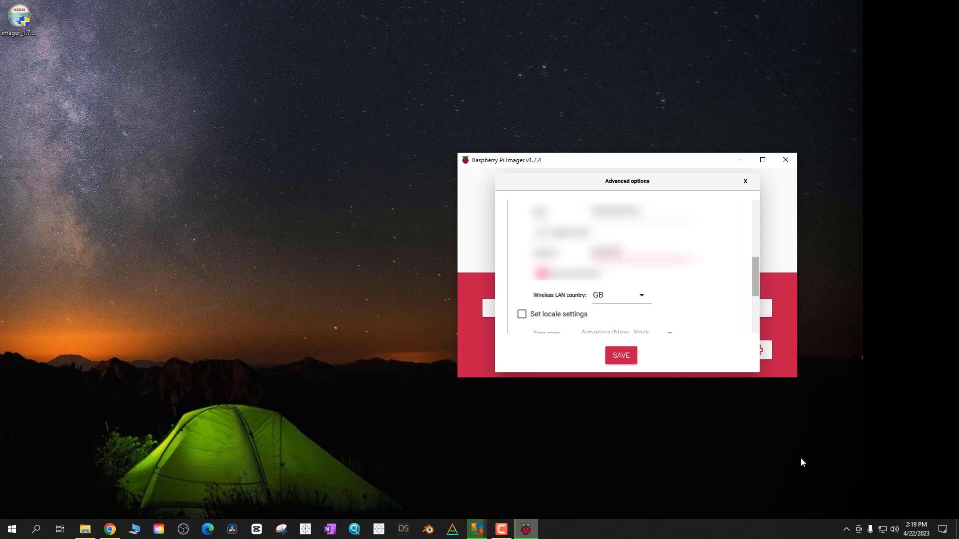
mouse_move(659, 299)
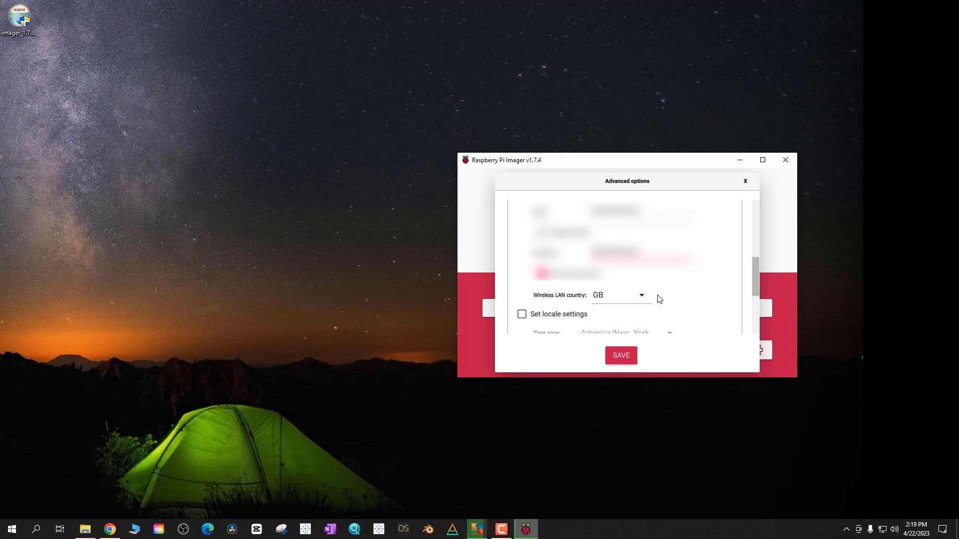
scroll(down, 3)
text(US)
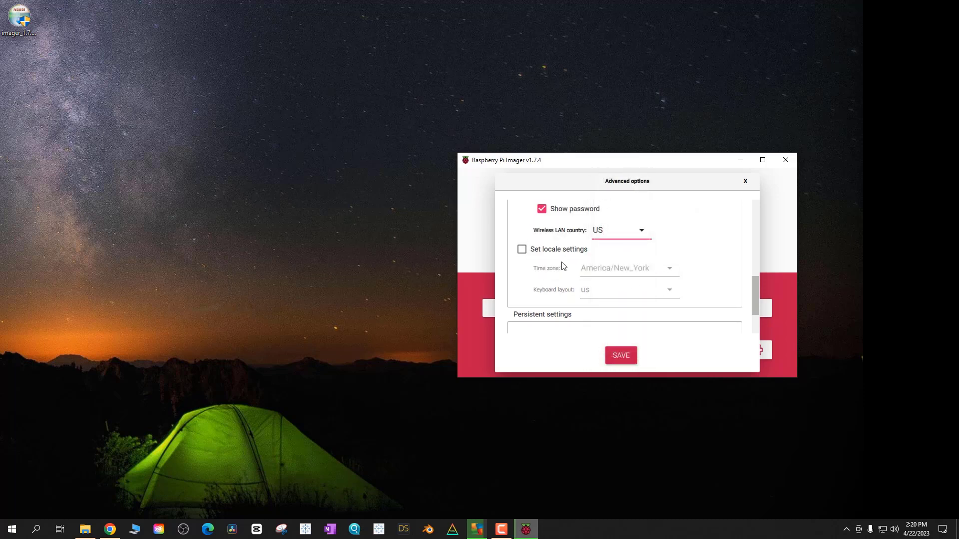
click(521, 249)
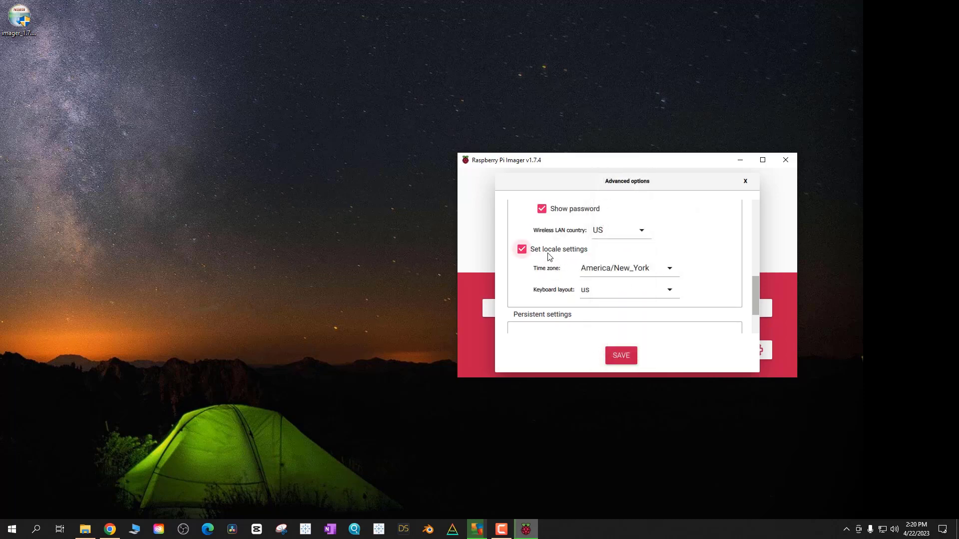
mouse_move(716, 291)
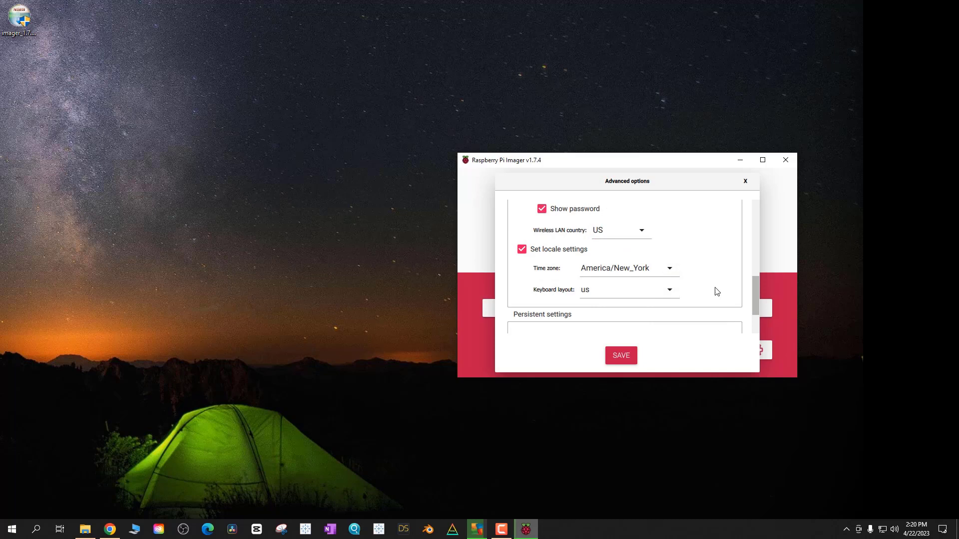
scroll(down, 3)
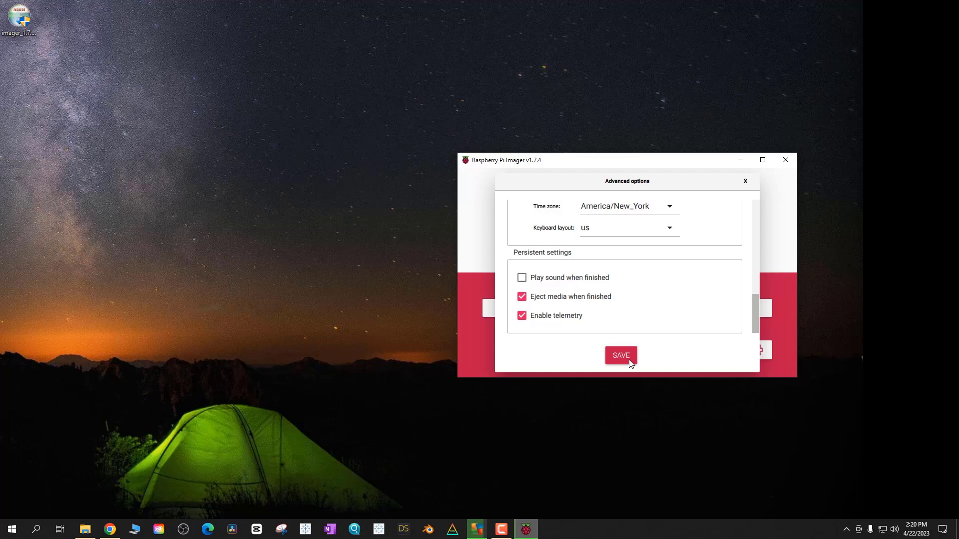
click(521, 277)
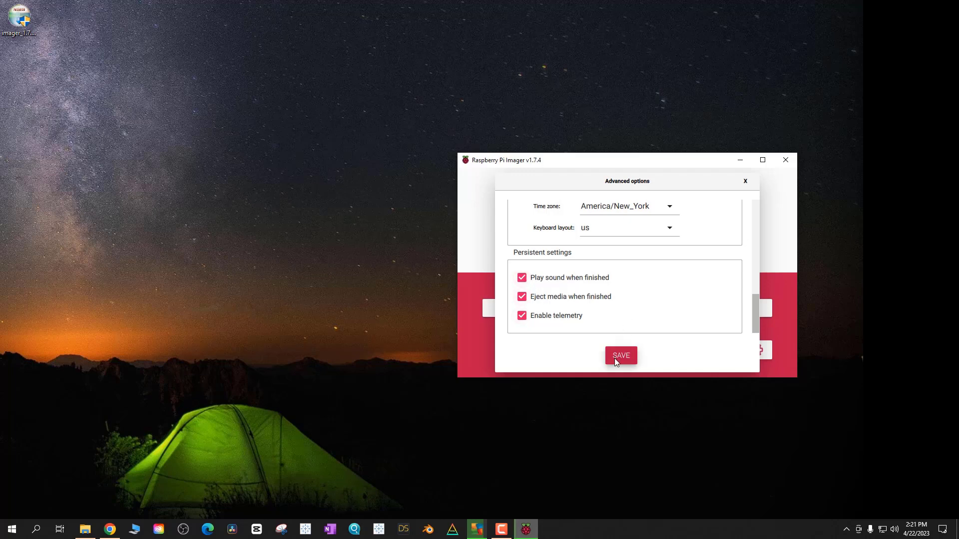
Step: Save the customisation, confirm erasing the card, and write OctoPi (stable)
click(621, 355)
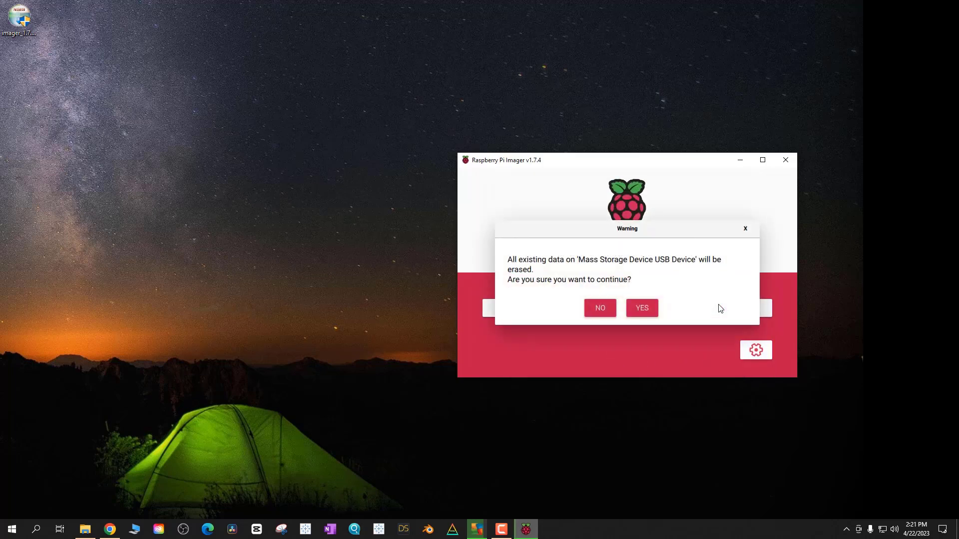
click(641, 307)
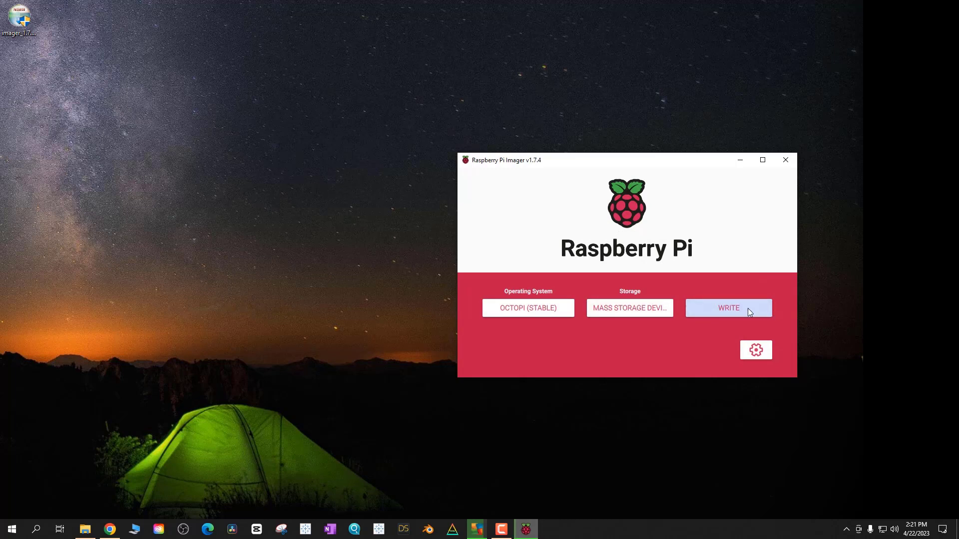
click(728, 307)
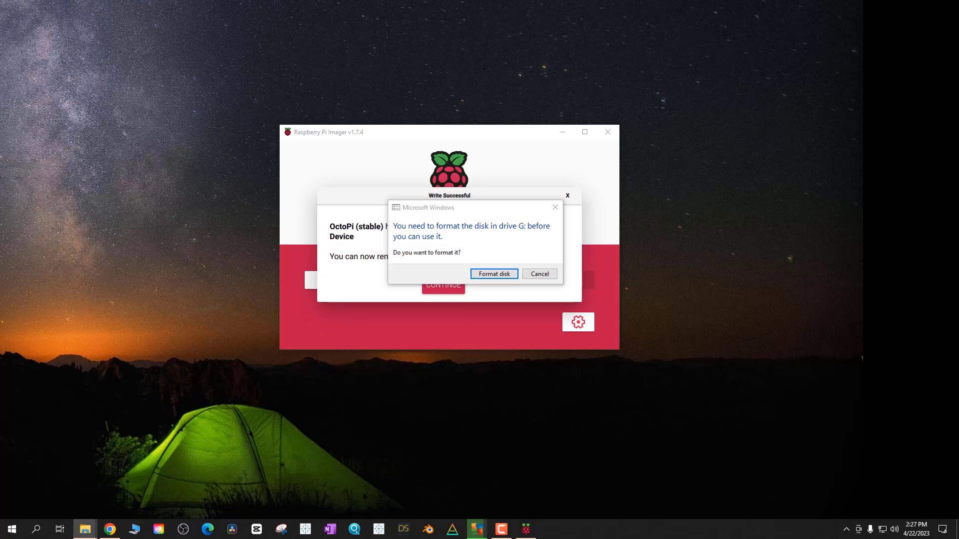
Step: Cancel the Windows format prompt and acknowledge the successful write
click(539, 273)
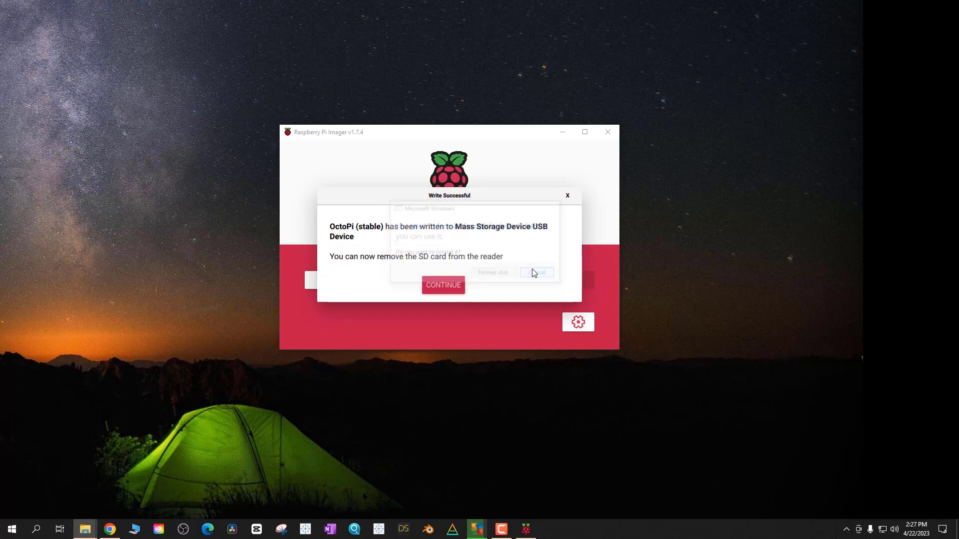
click(536, 272)
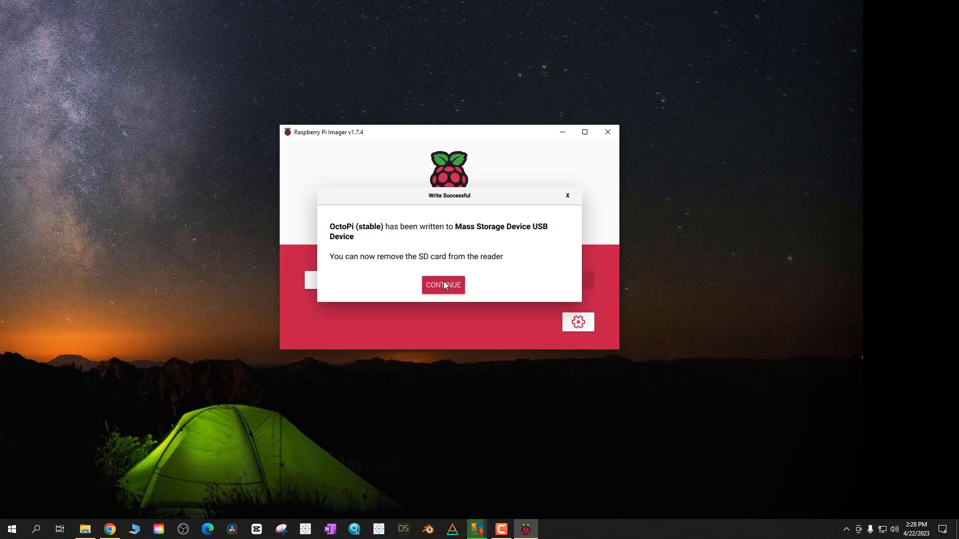
click(442, 285)
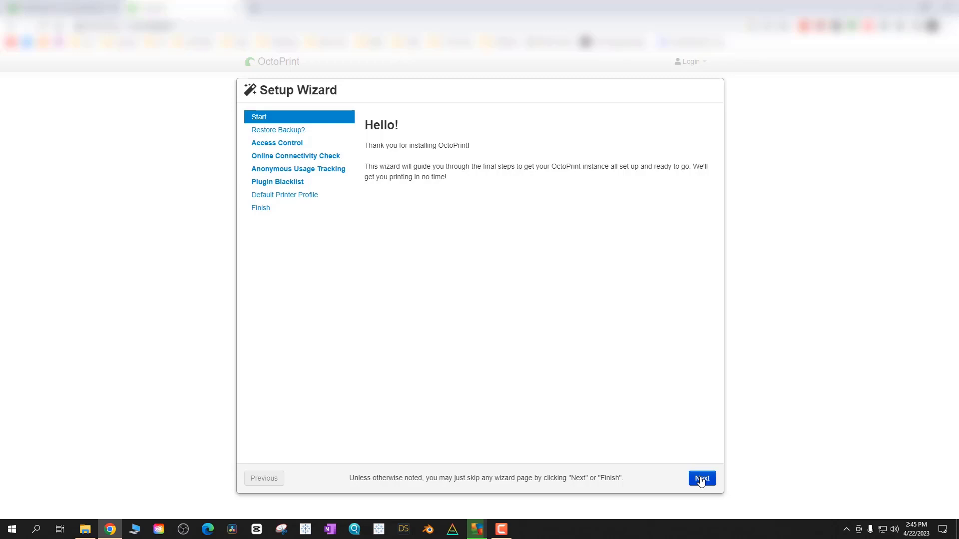
Step: Skip the welcome and backup pages, then enter admin username octoprint and a password
click(701, 478)
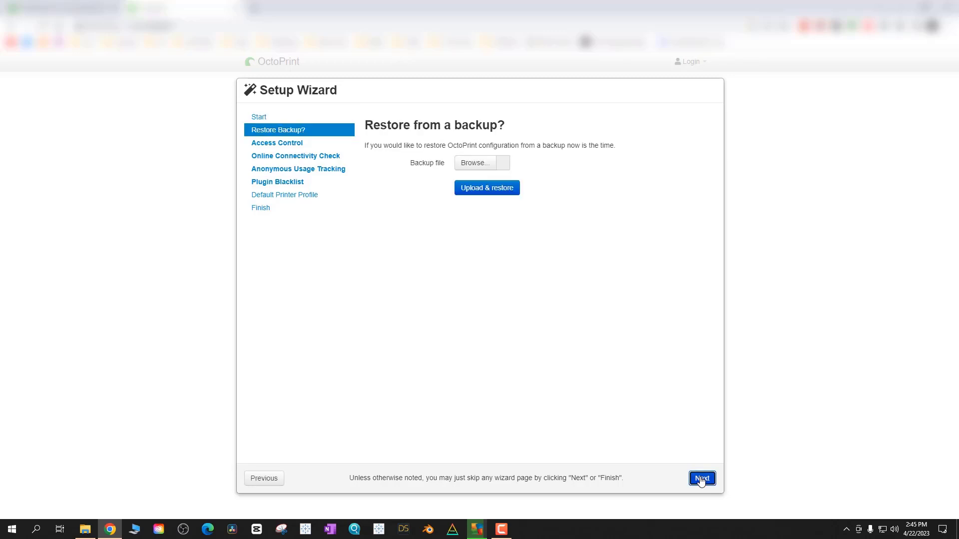
click(701, 478)
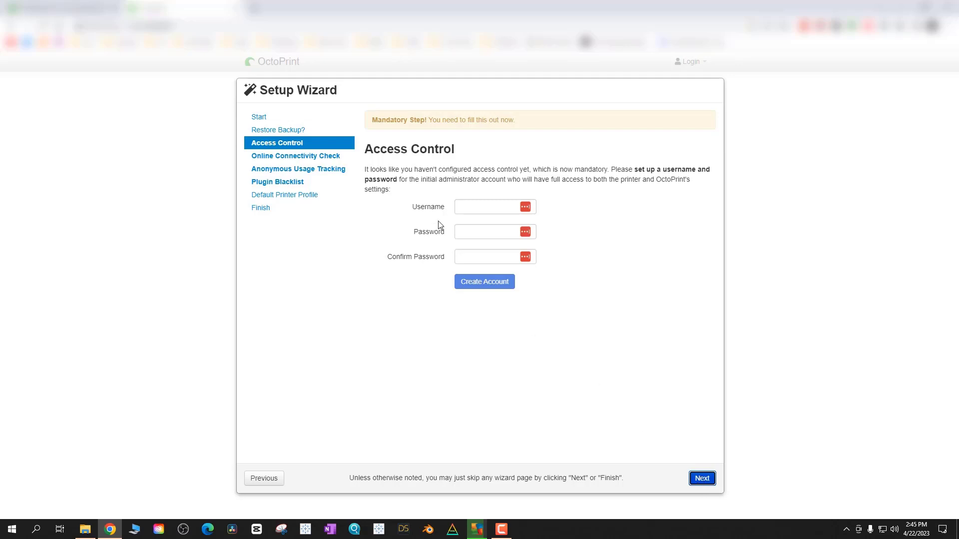
mouse_move(638, 174)
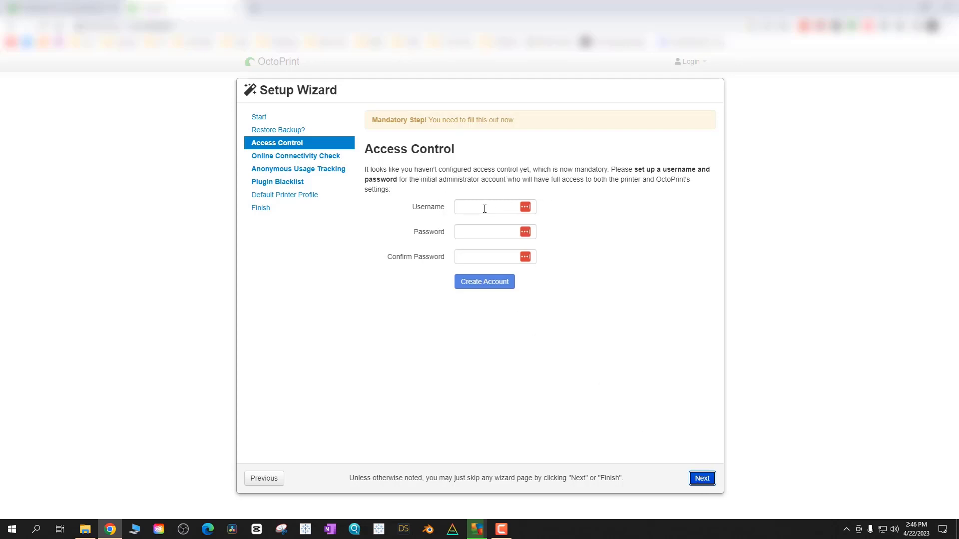
click(491, 207)
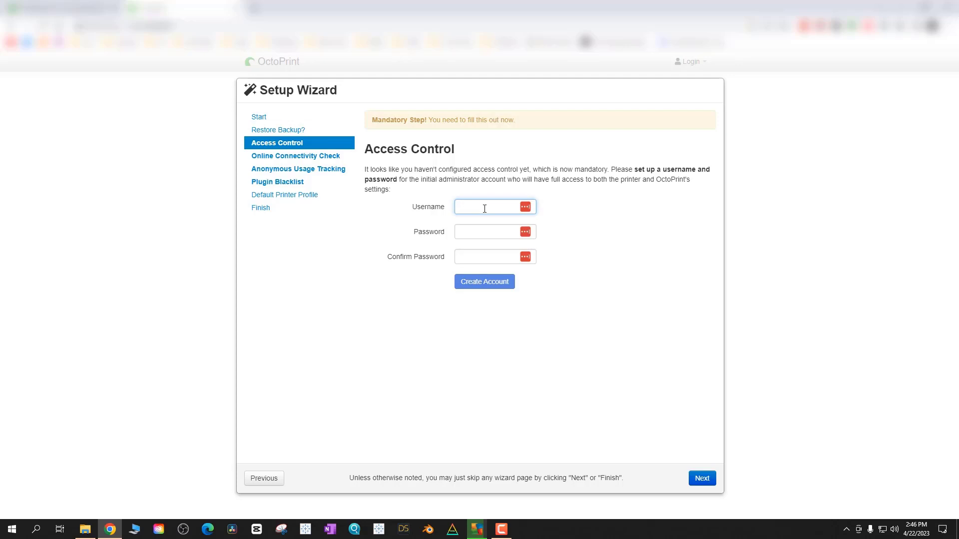
text(o)
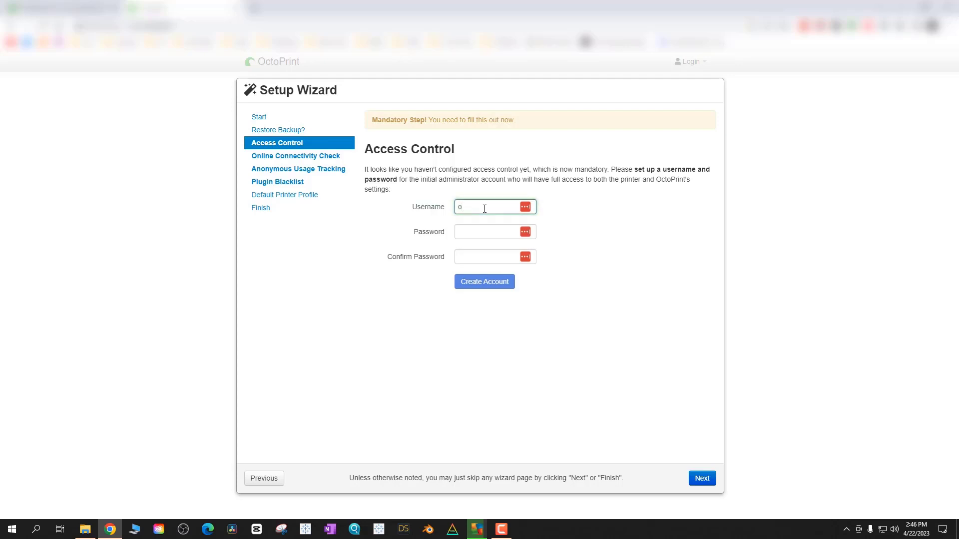
text(octop)
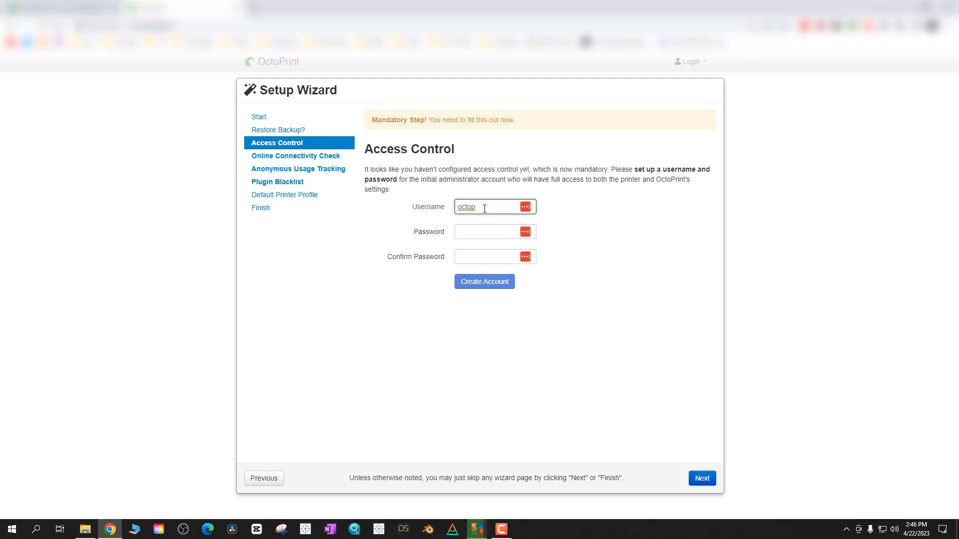
text(••••••)
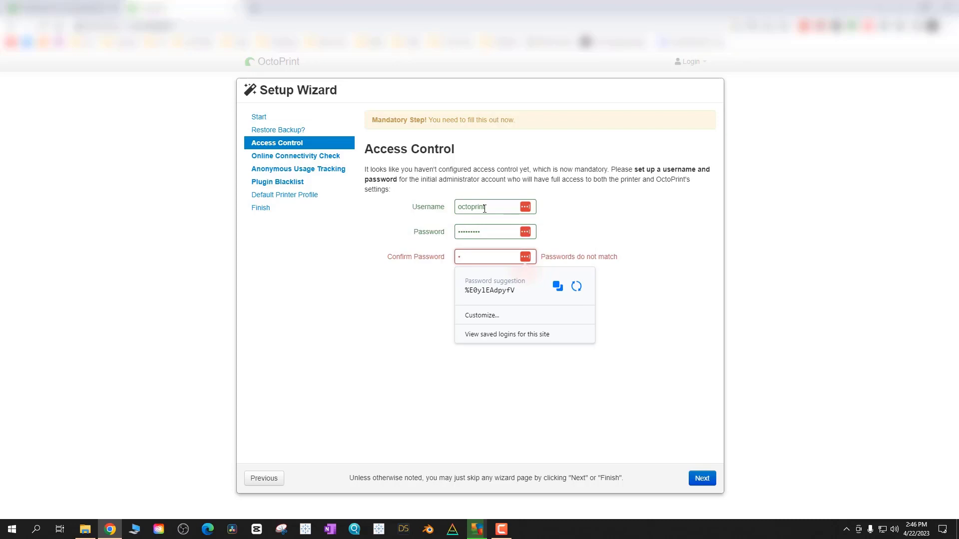
Step: Create the administrator account and set the connectivity check interval to 60
click(701, 477)
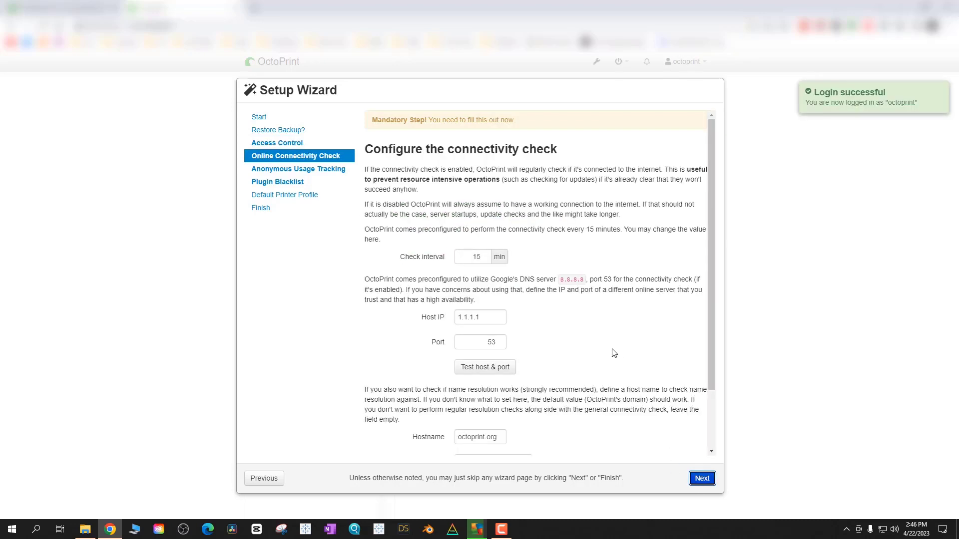
click(474, 256)
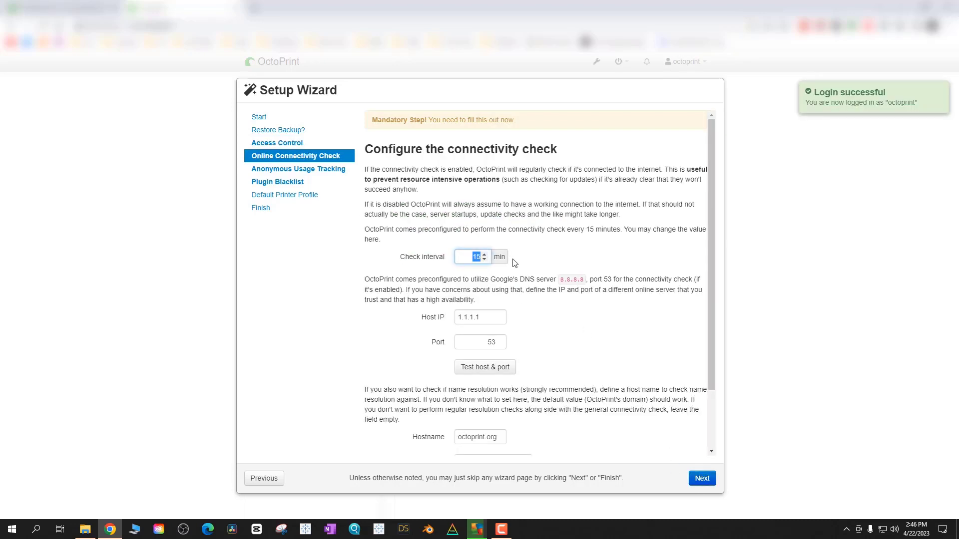
text(60)
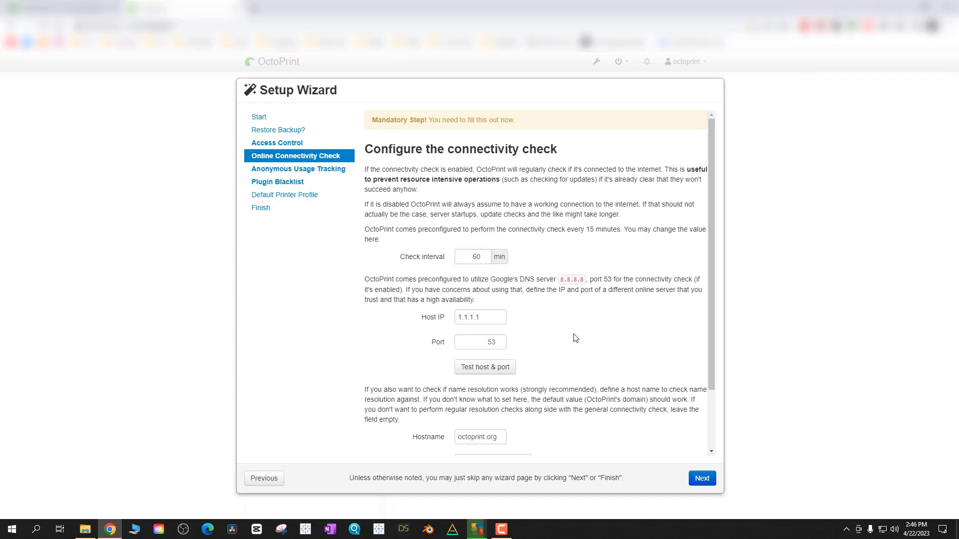
Step: Test octoprint.org name resolution and try to continue past the connectivity check
scroll(down, 3)
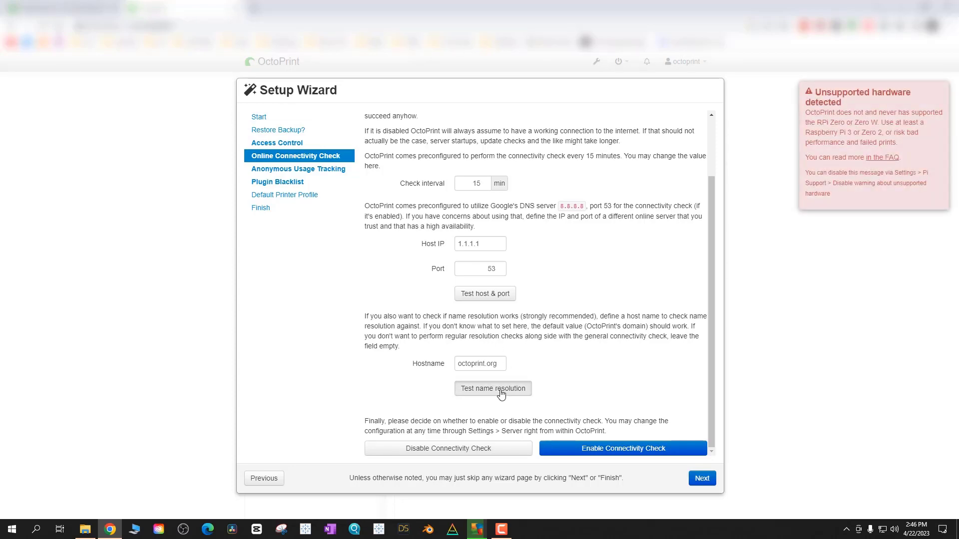
click(493, 388)
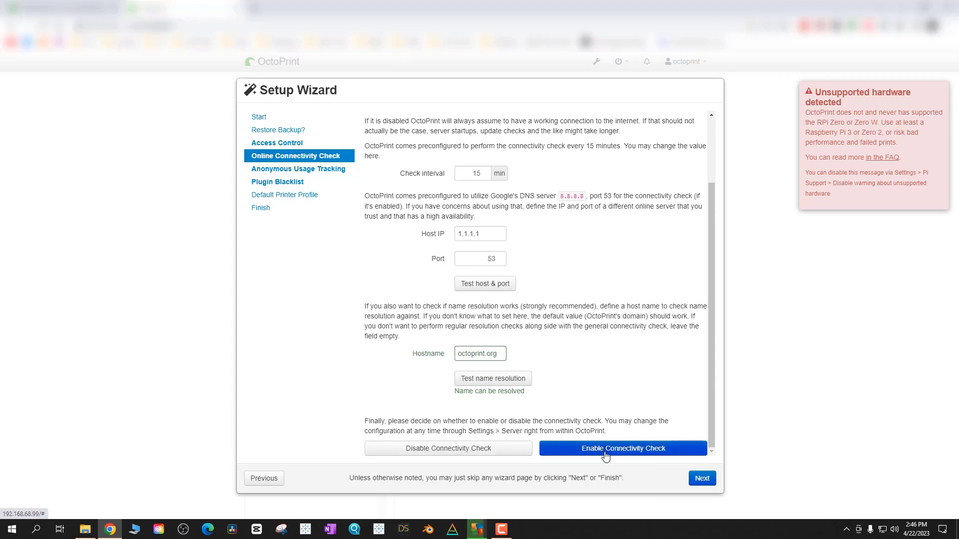
mouse_move(533, 428)
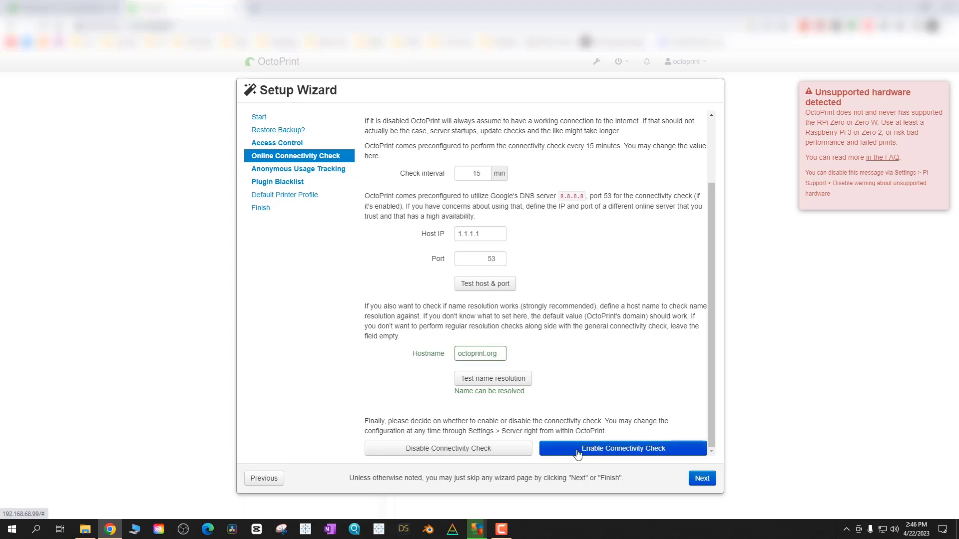
mouse_move(722, 422)
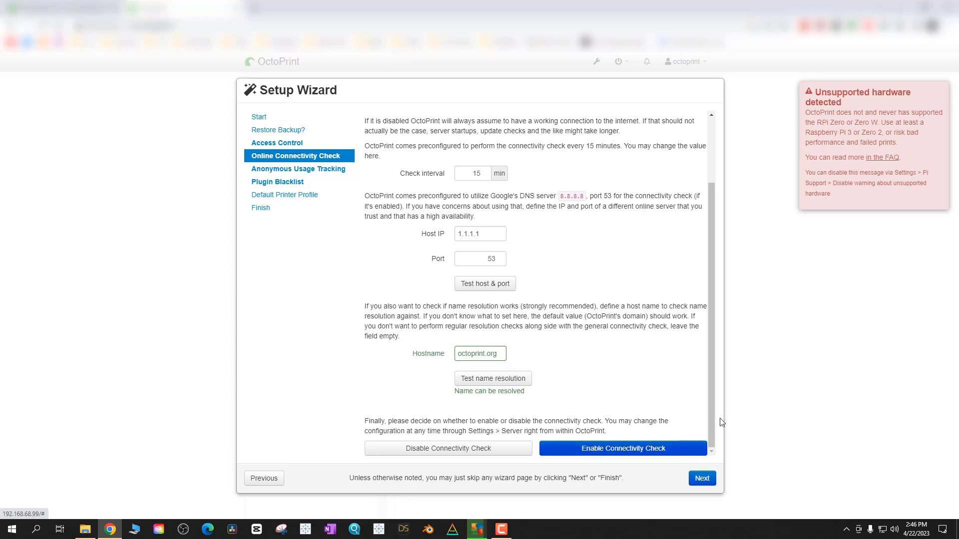
click(701, 482)
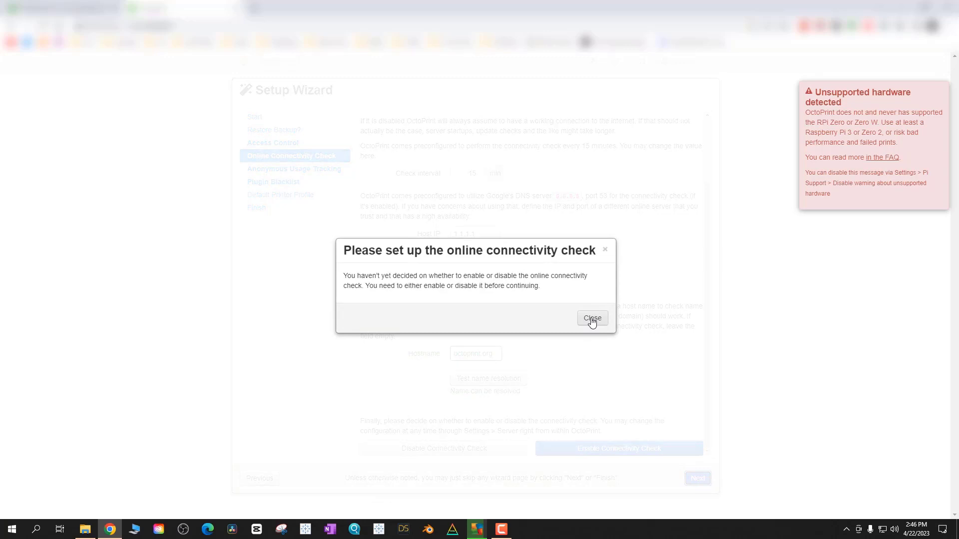
click(590, 318)
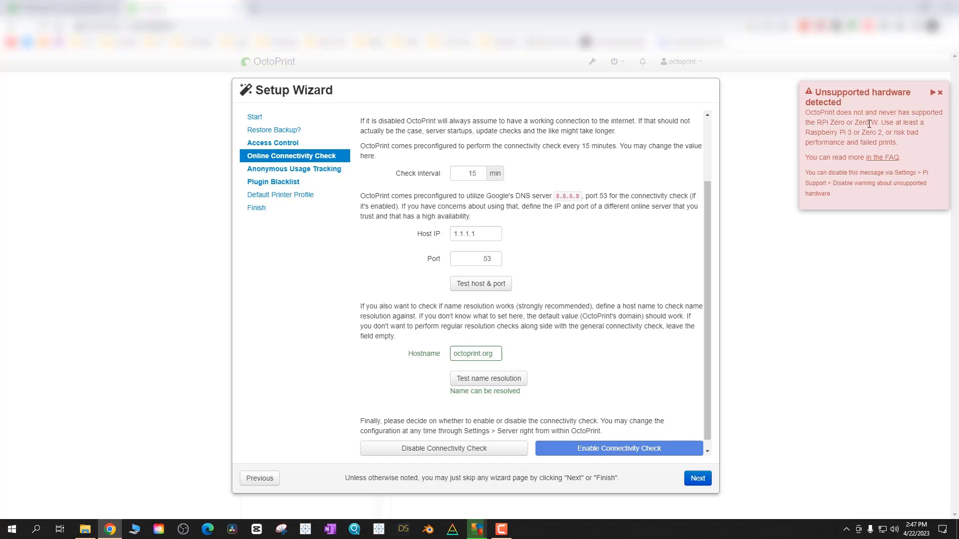
mouse_move(863, 131)
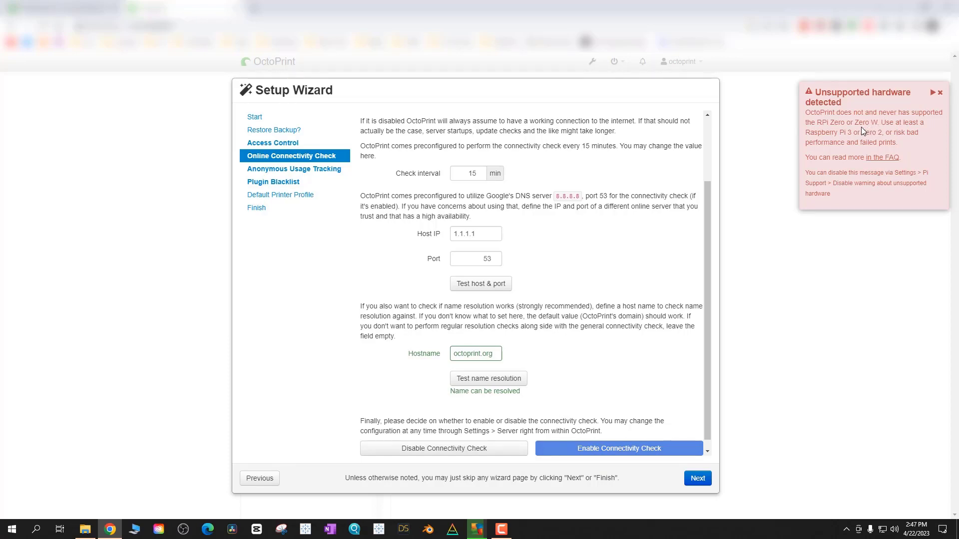
mouse_move(867, 139)
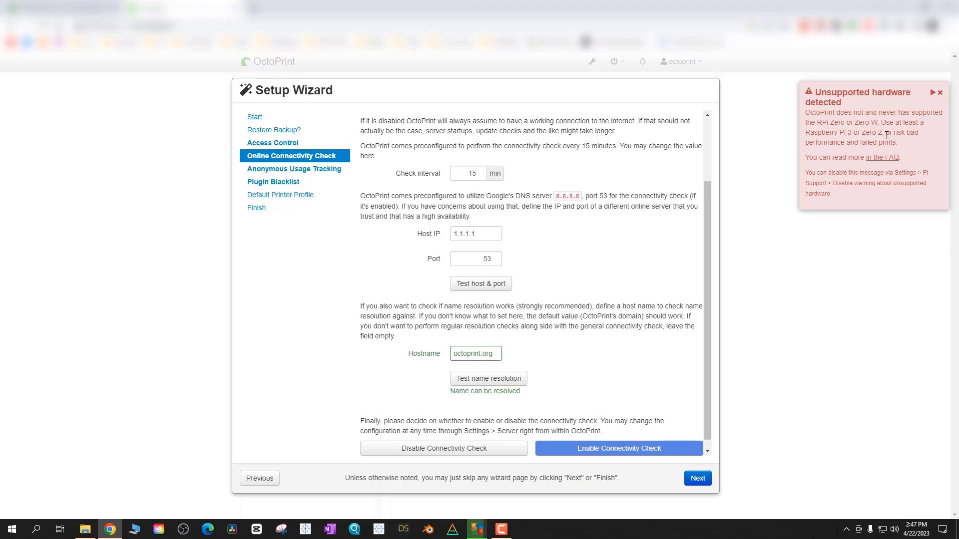
mouse_move(847, 161)
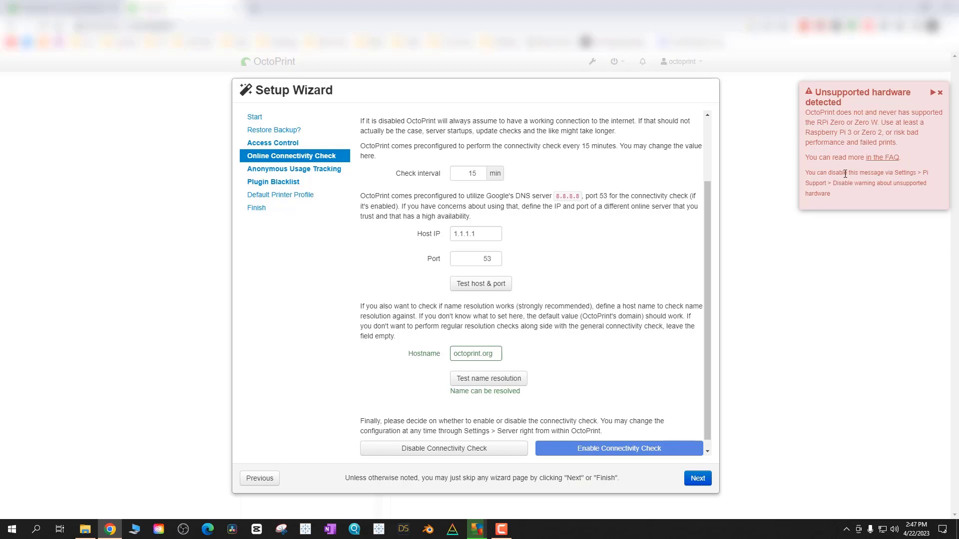
mouse_move(844, 171)
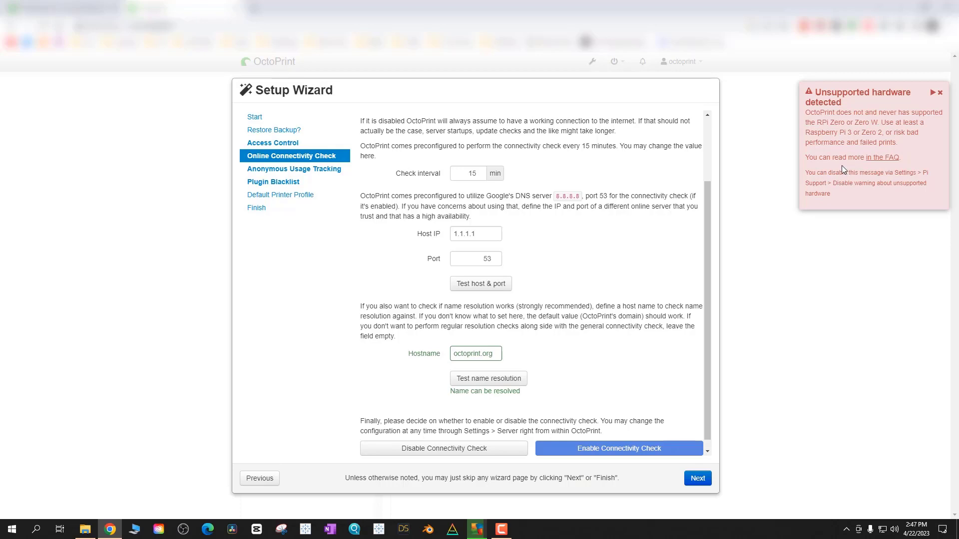
mouse_move(840, 160)
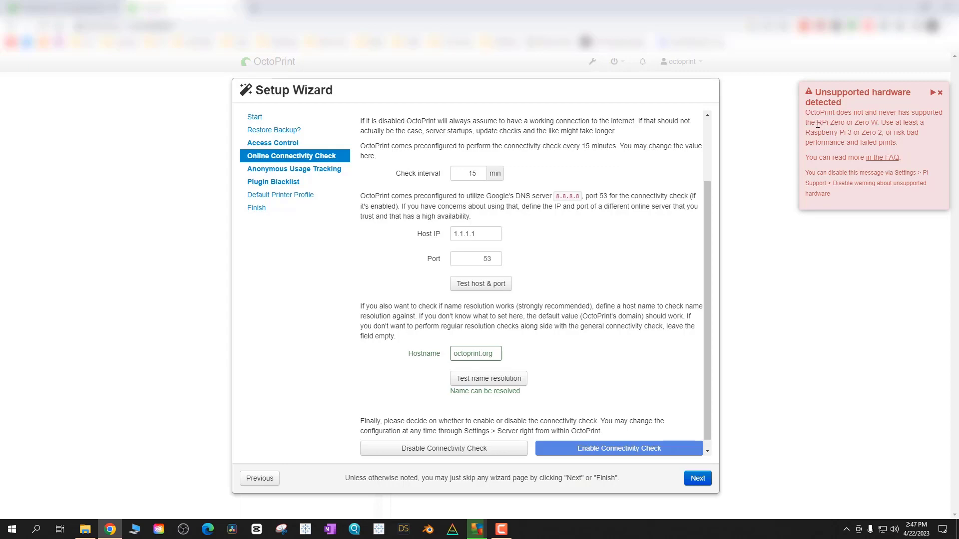
Step: Open the FAQ on officially supported hardware and scroll through the forum thread
click(885, 157)
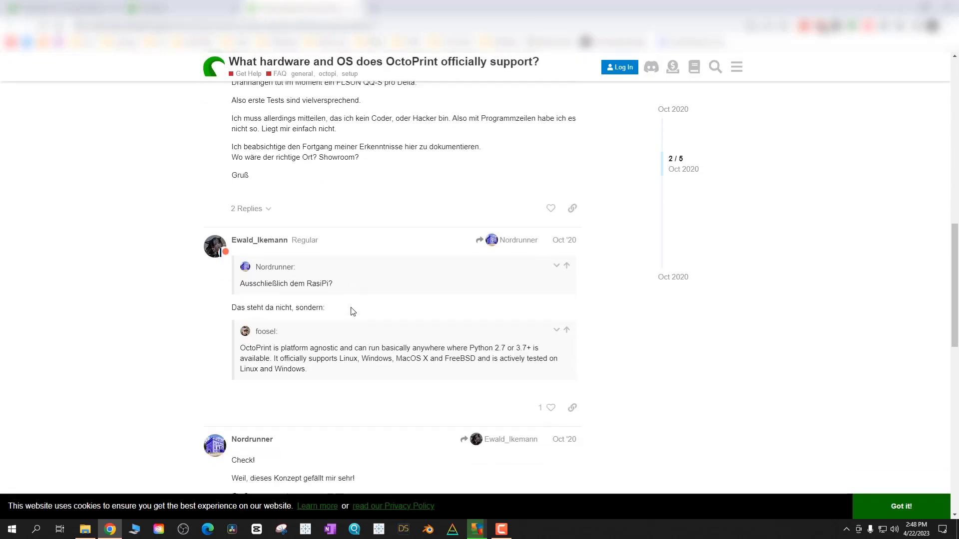
scroll(down, 3)
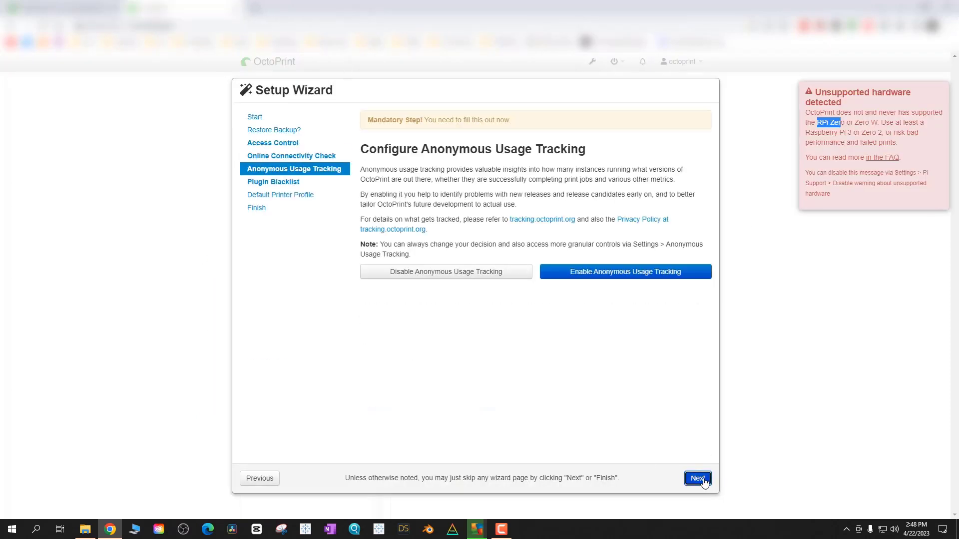
Step: Get past usage tracking, enable plugin blacklist processing, and reach the Default Printer Profile step
click(696, 478)
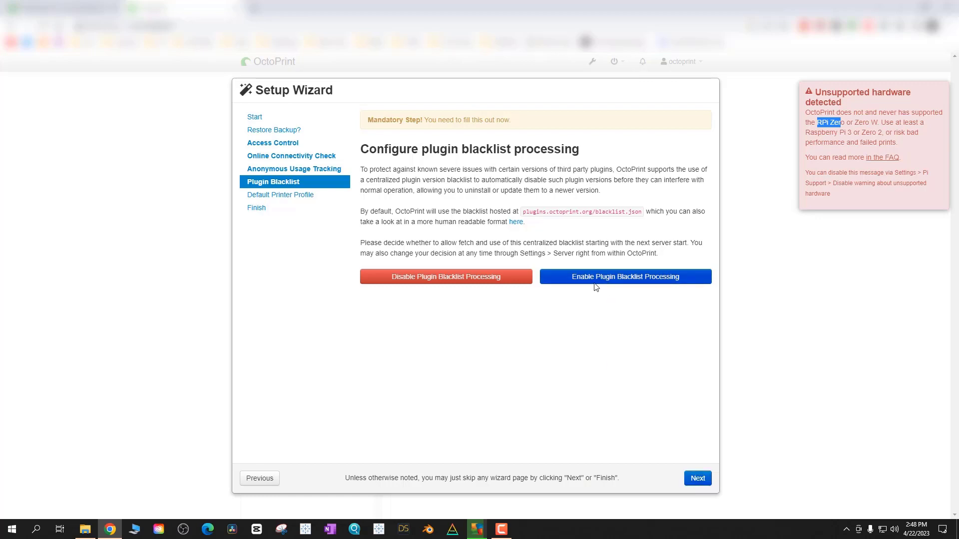
click(696, 478)
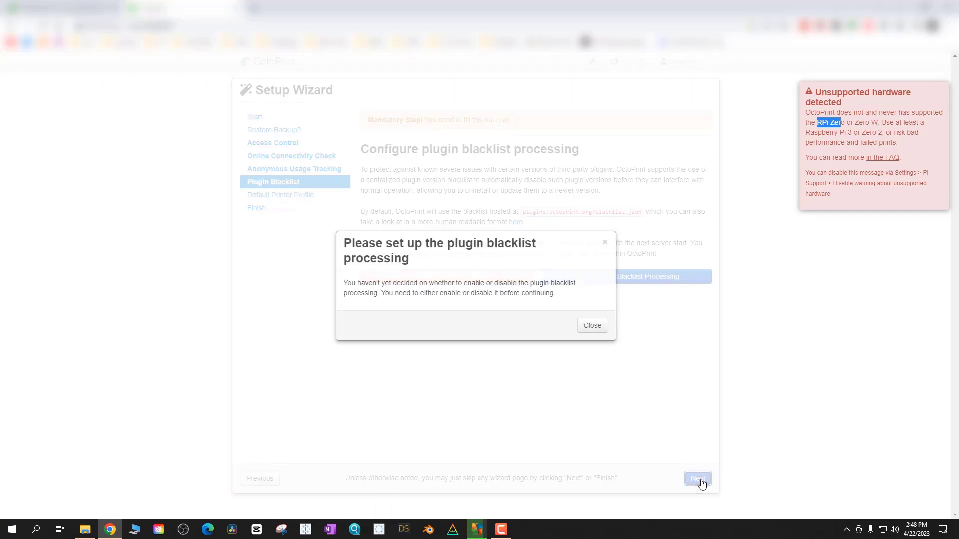
click(591, 325)
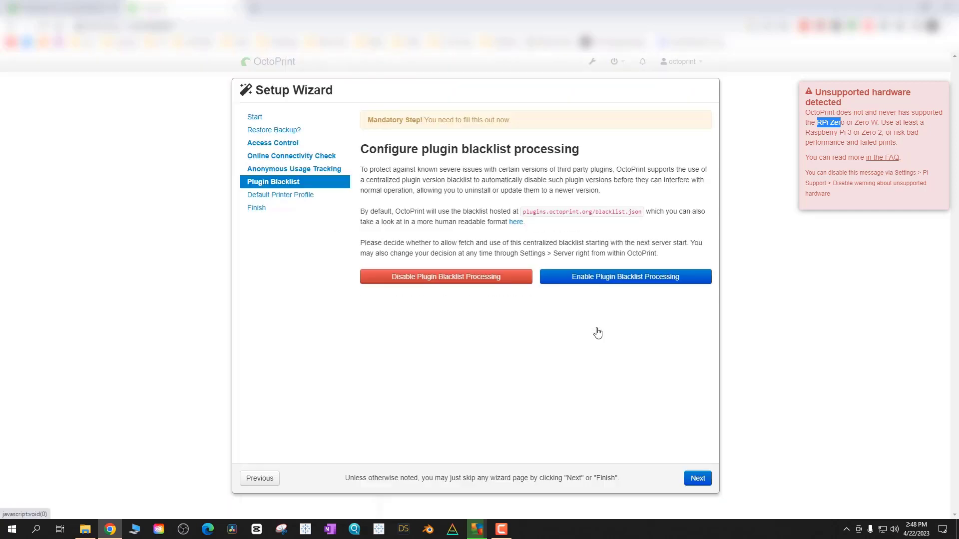
mouse_move(642, 346)
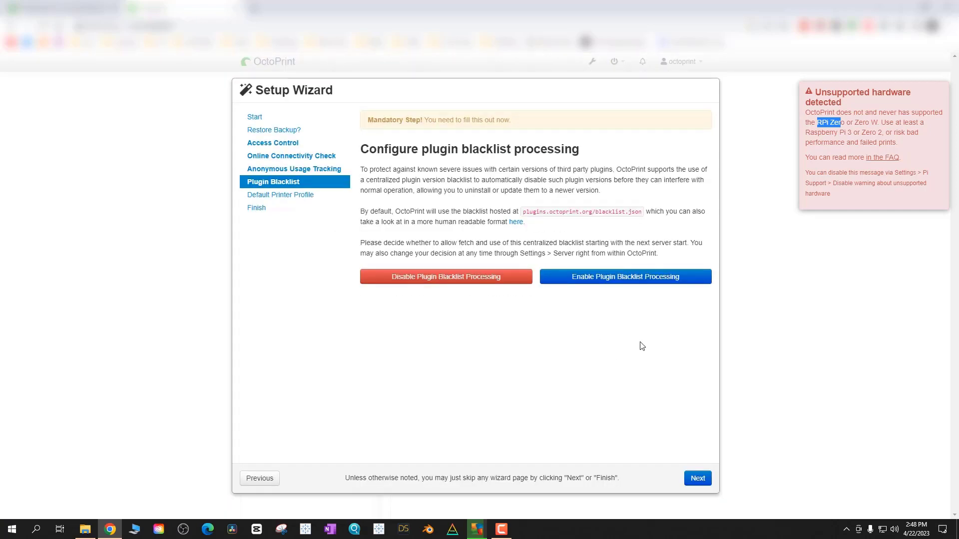
click(697, 478)
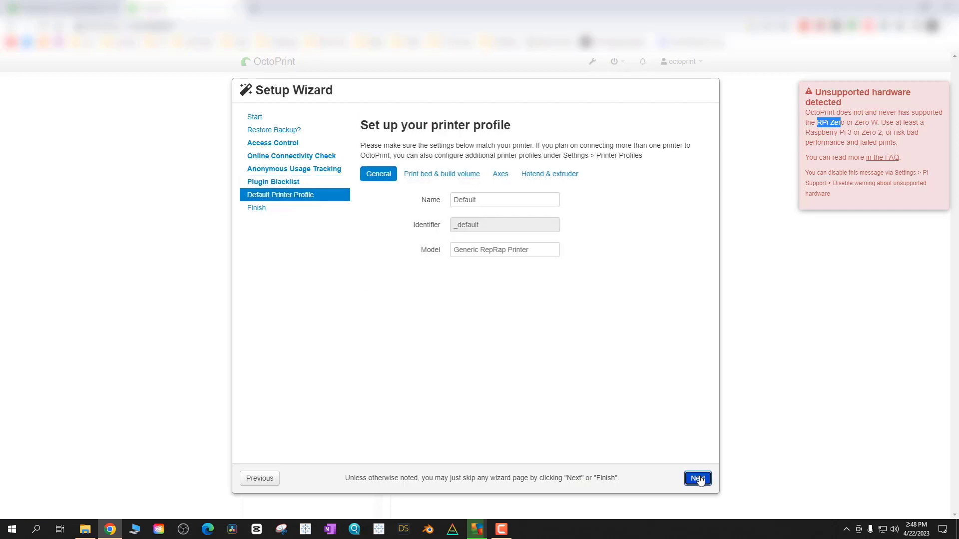
mouse_move(536, 305)
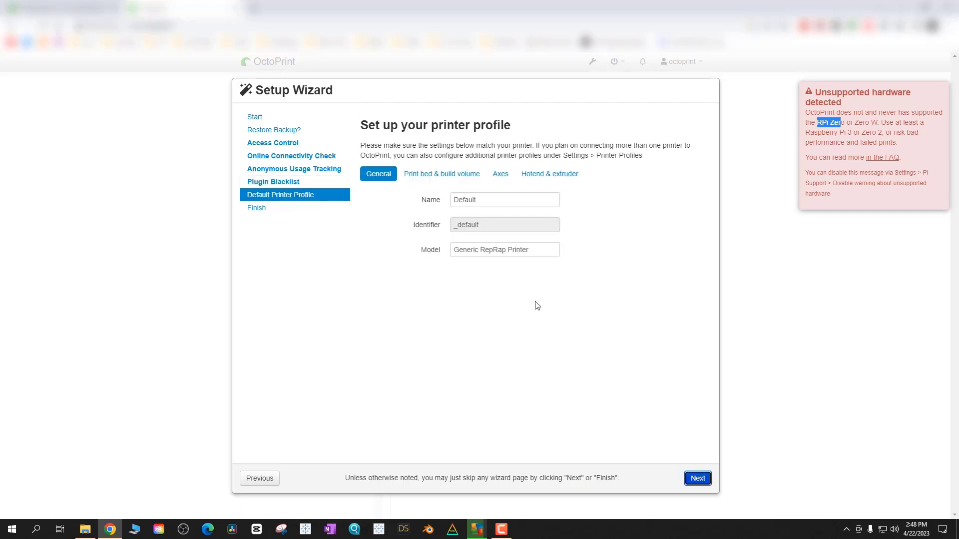
Step: Name the printer profile CR10V2
click(504, 199)
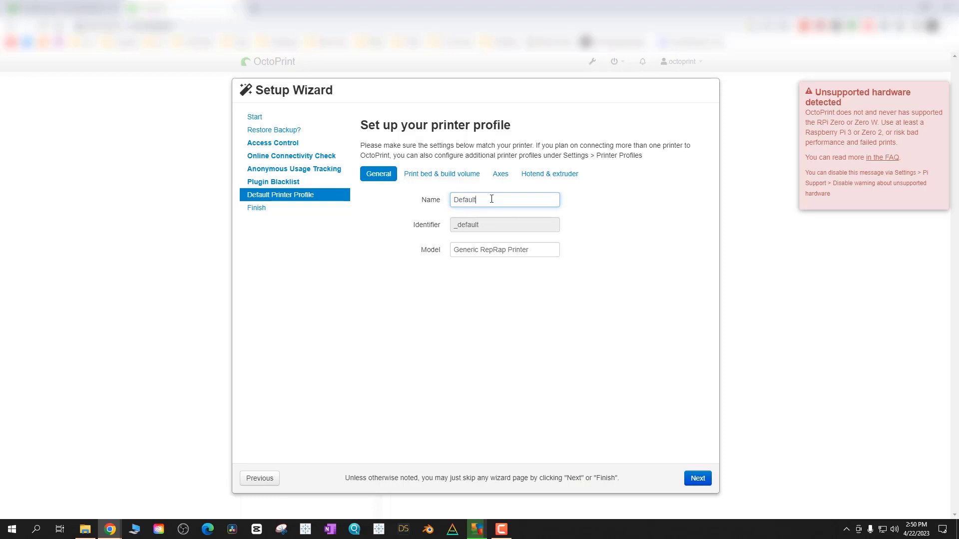
text(CR10)
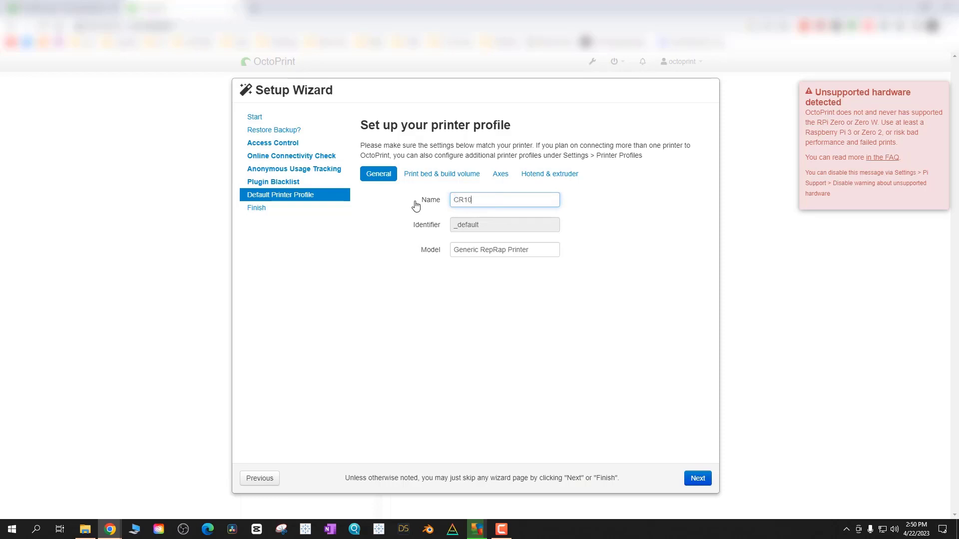
text(V2)
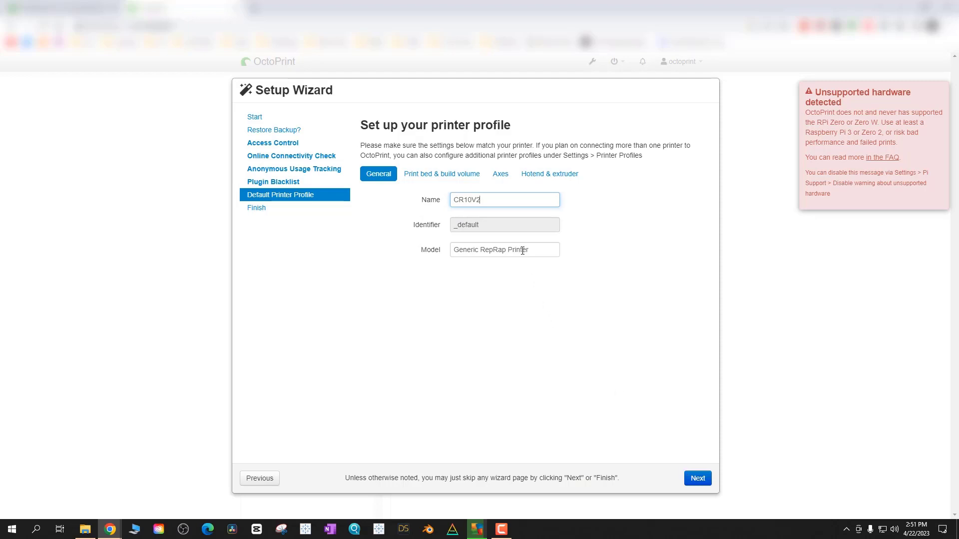
Step: Set the build volume to 300 × 300 × 400 mm, check Axes, and advance to All Done
click(441, 174)
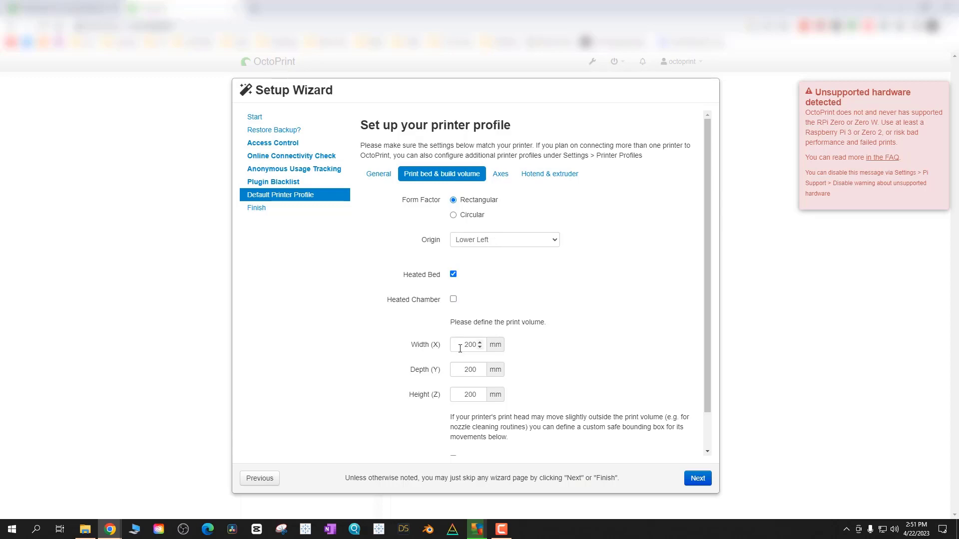
text(30)
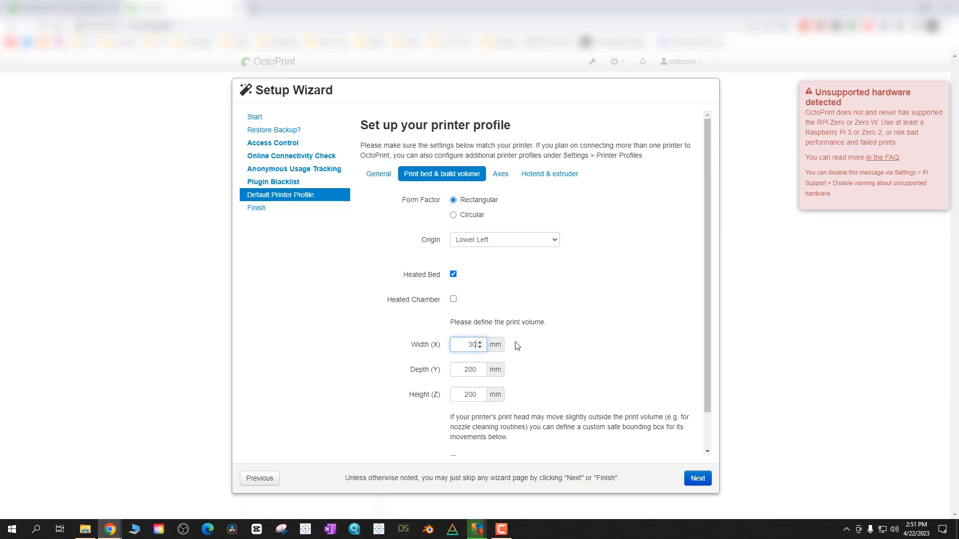
text(400)
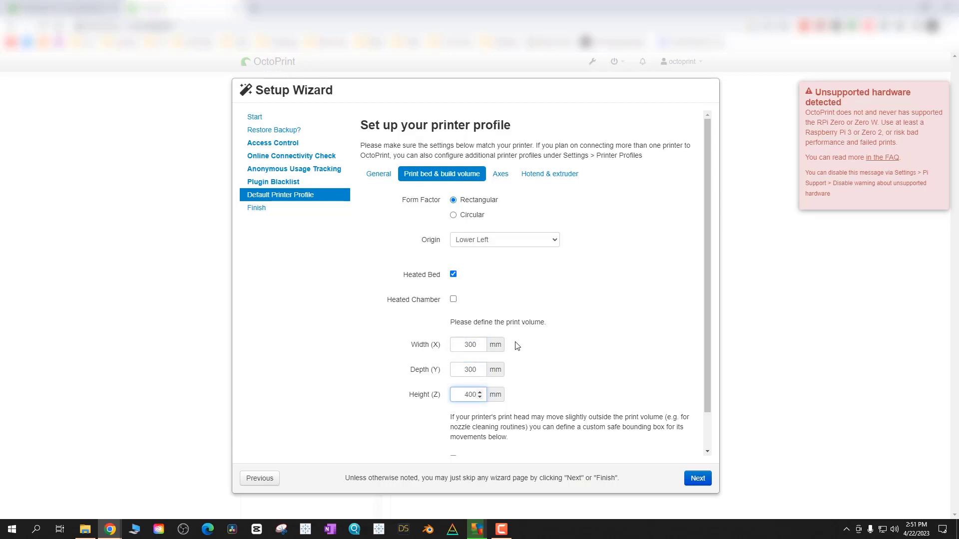
scroll(down, 3)
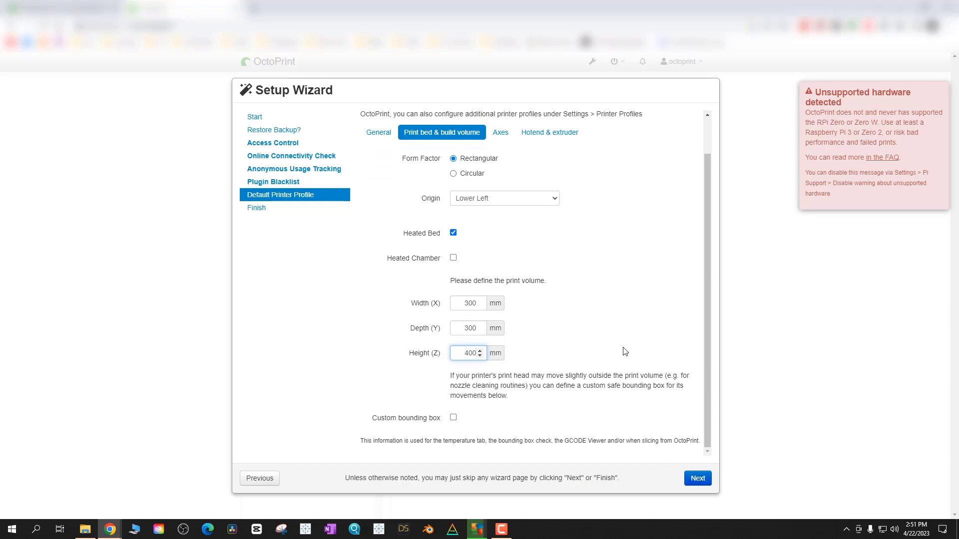
click(499, 131)
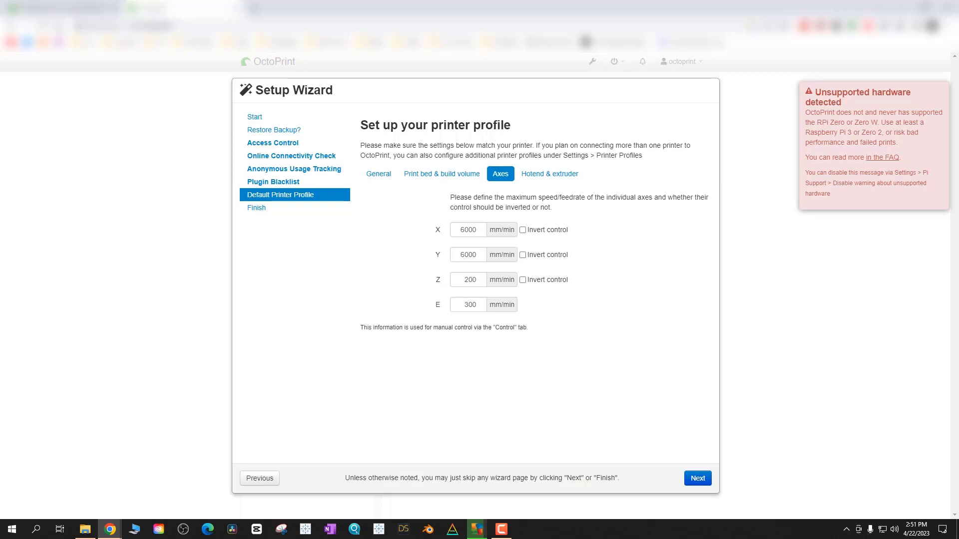
click(696, 477)
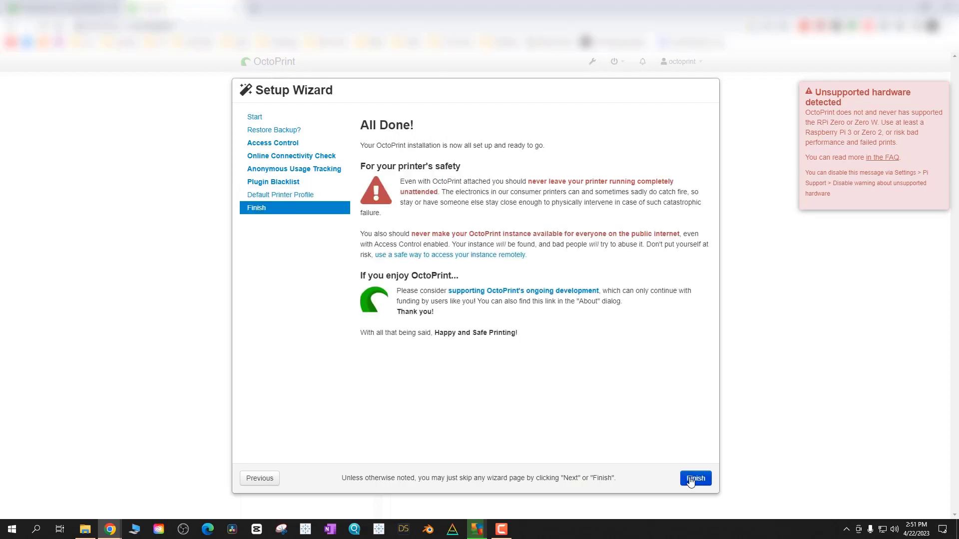
mouse_move(706, 486)
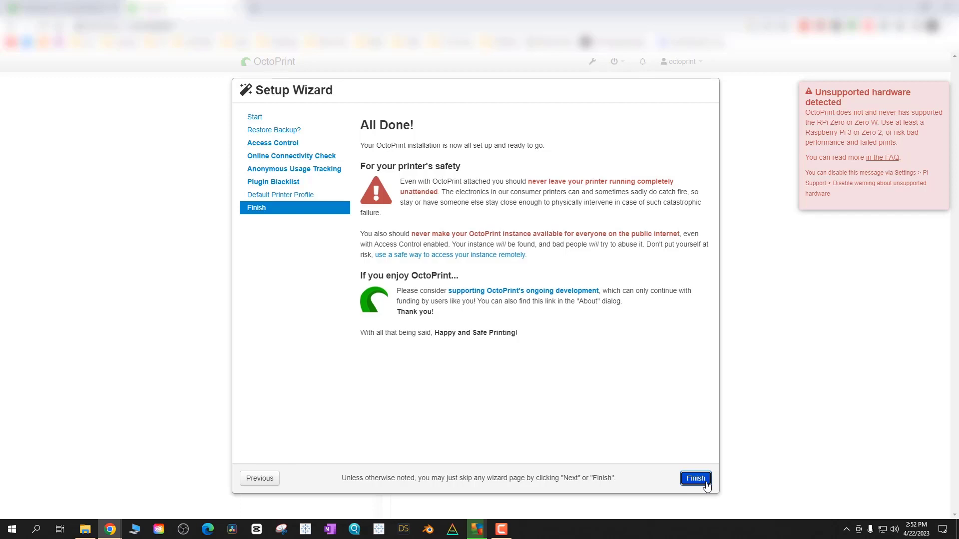
Step: Finish the wizard from the All Done page to reach the operational dashboard
click(694, 478)
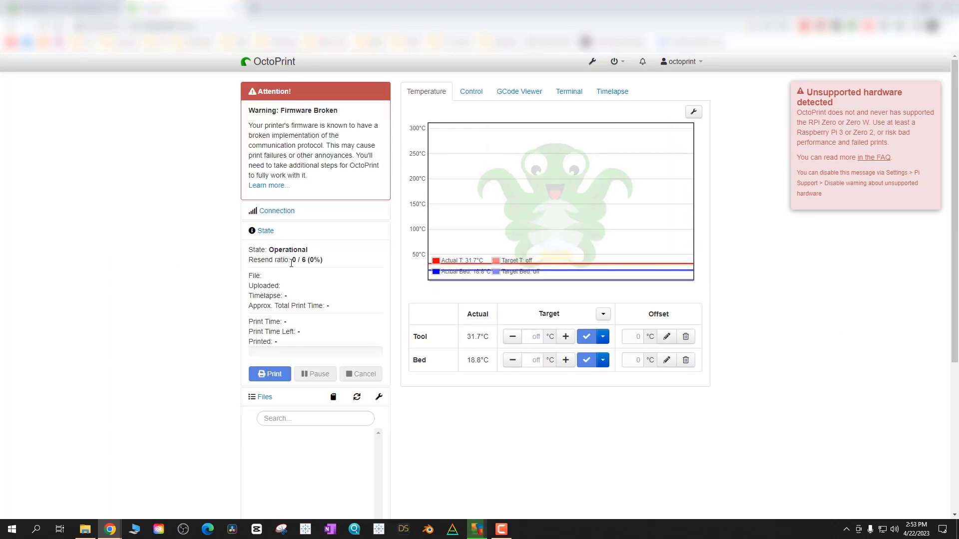
mouse_move(311, 227)
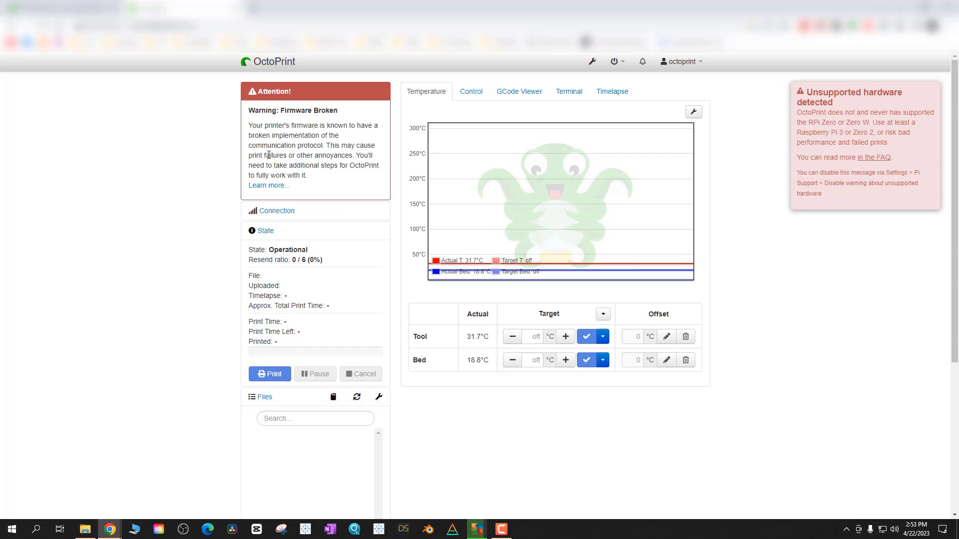
mouse_move(268, 185)
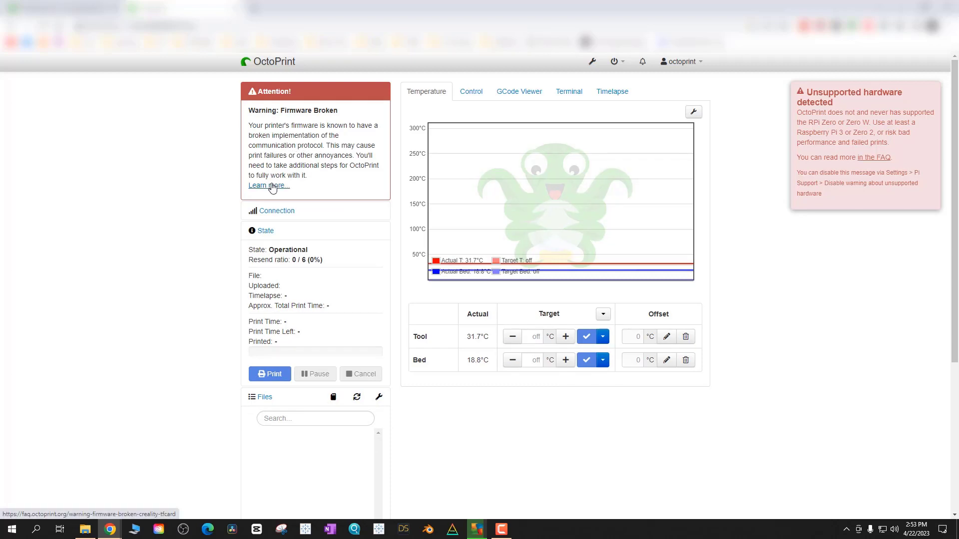
Step: Scroll to the Attention: Firmware Broken panel and follow its 'Learn more...' link
scroll(down, 3)
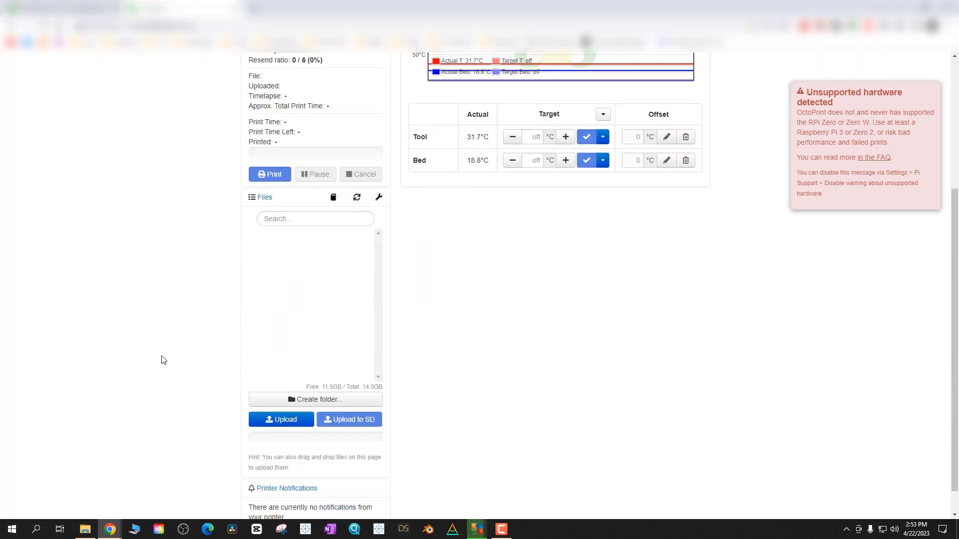
scroll(down, 3)
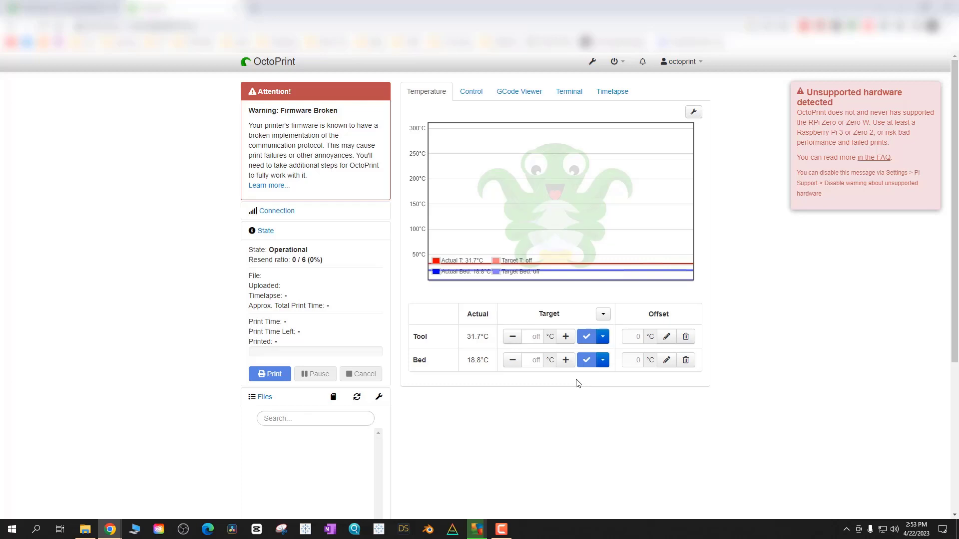
mouse_move(268, 185)
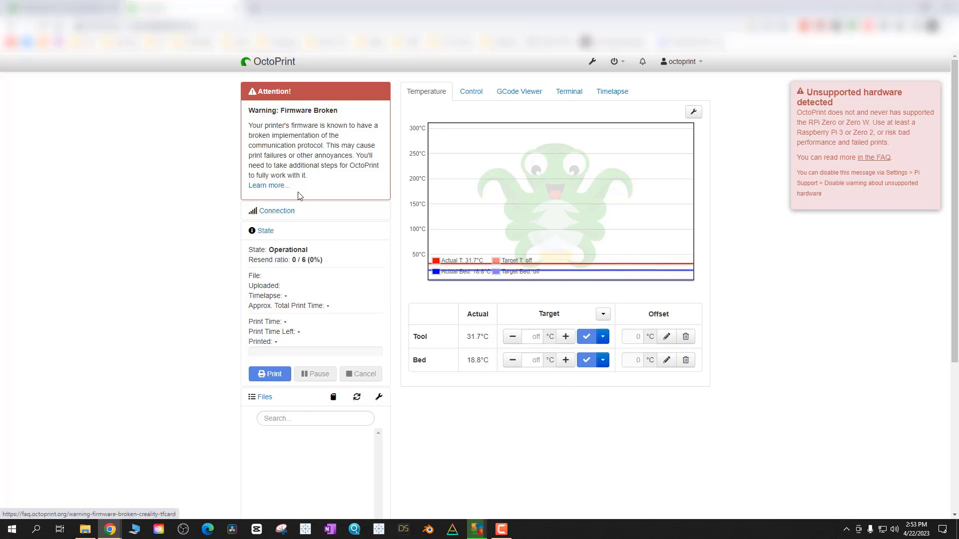
click(267, 186)
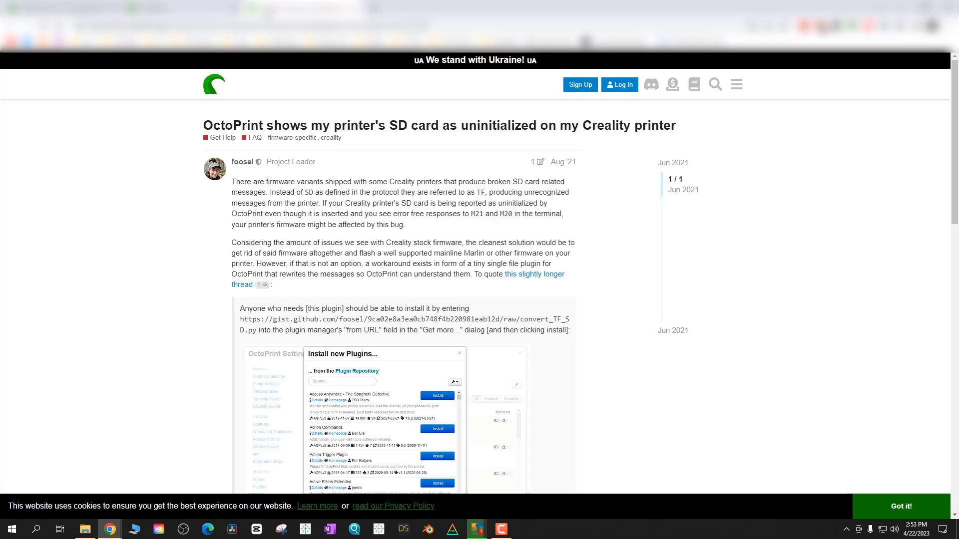
mouse_move(337, 119)
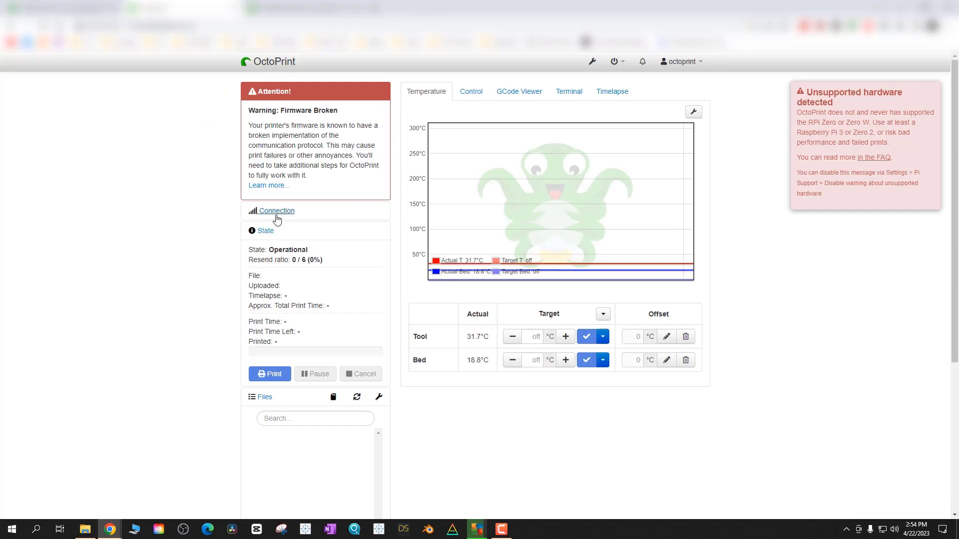
Step: Read the Creality SD card workaround FAQ, then open OctoPrint Settings at Serial Connection
click(275, 210)
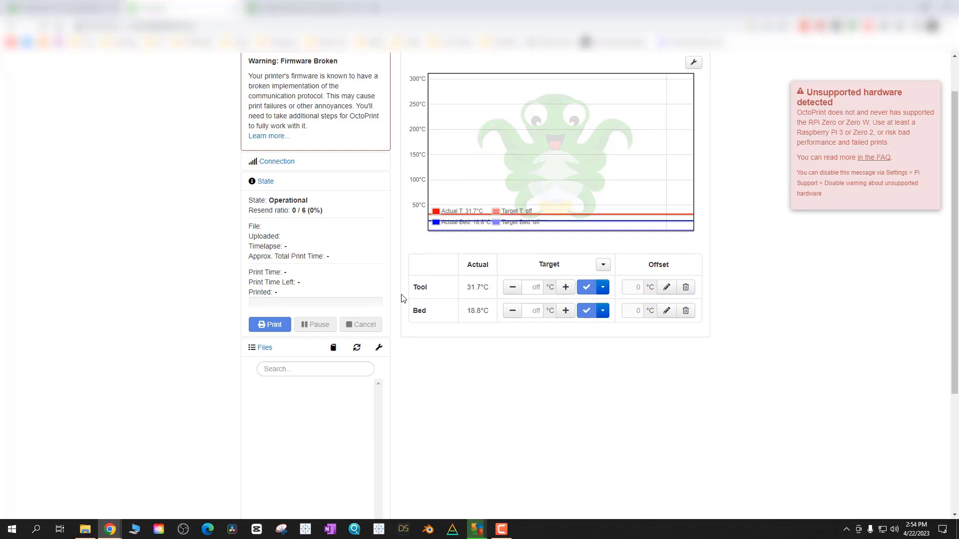
scroll(down, 3)
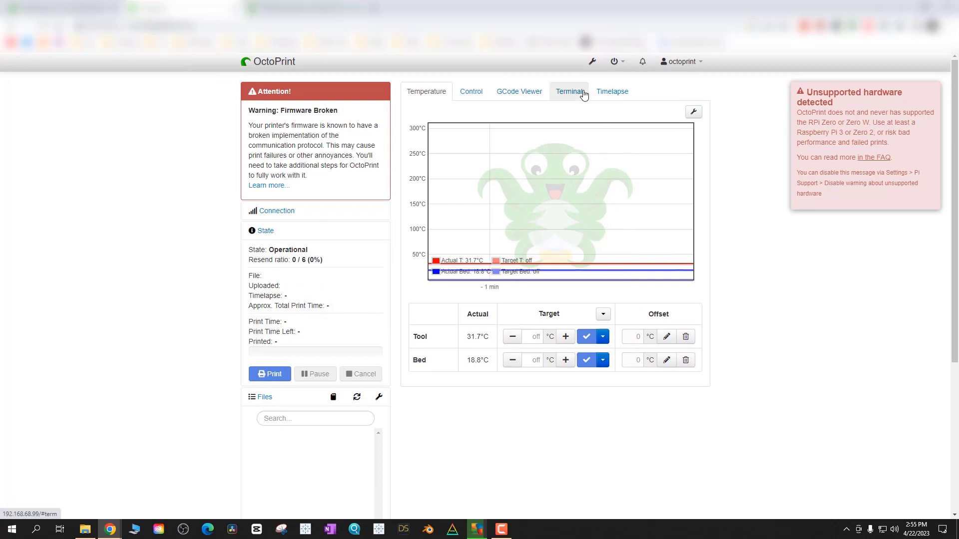
click(589, 61)
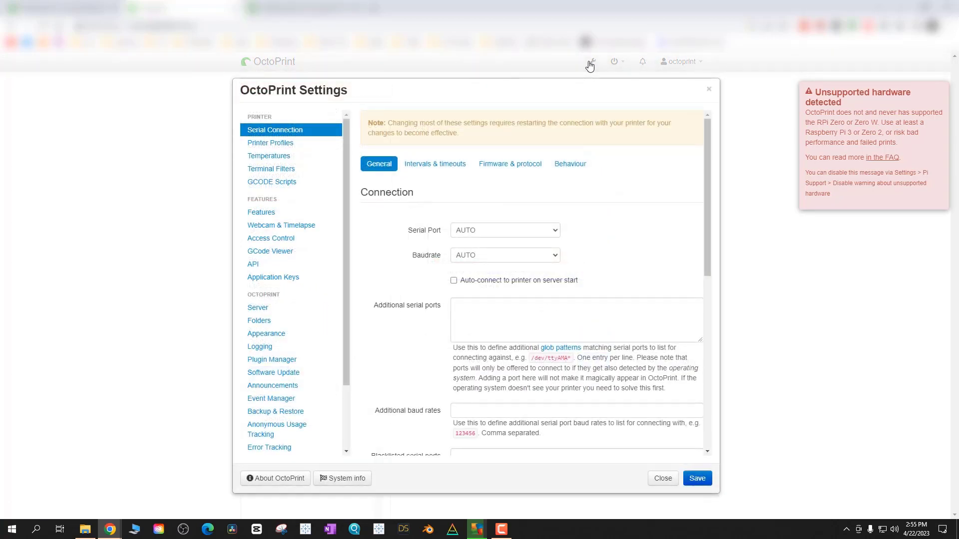
mouse_move(305, 256)
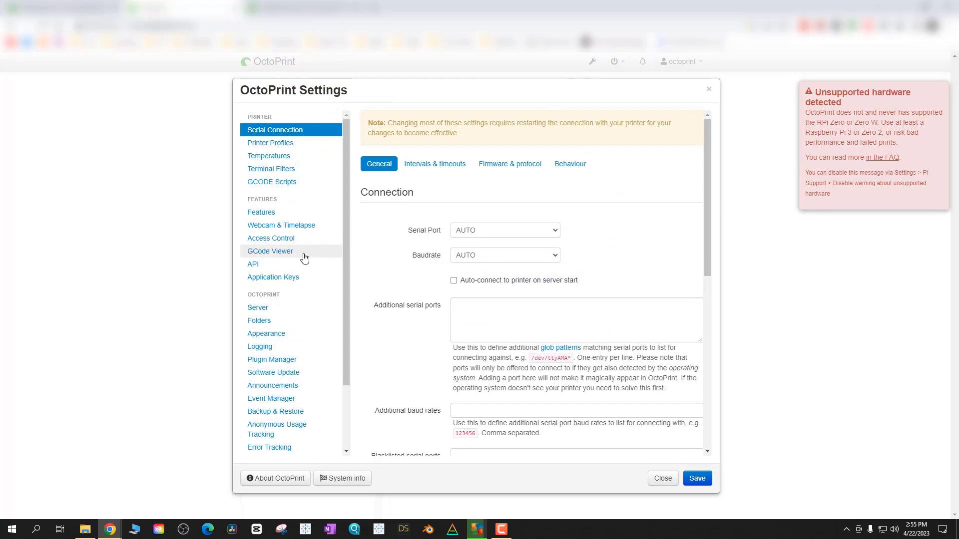
Step: Show installed plugins in Plugin Manager and choose 'Get More...' to add one
click(271, 359)
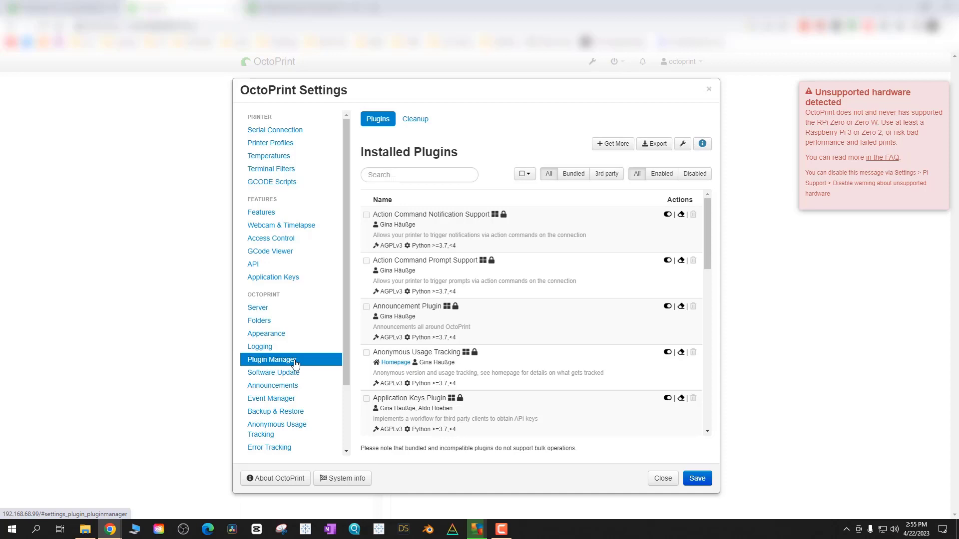
click(611, 143)
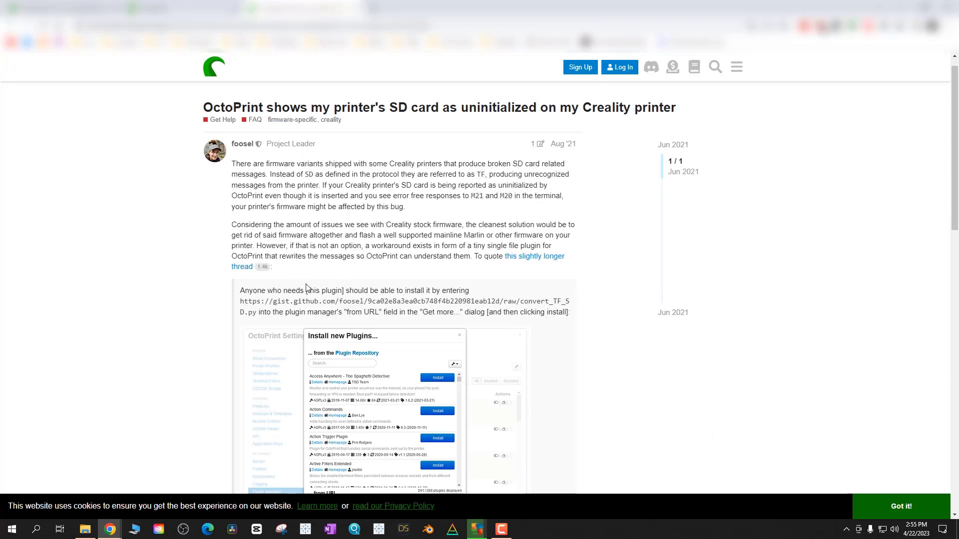
mouse_move(243, 299)
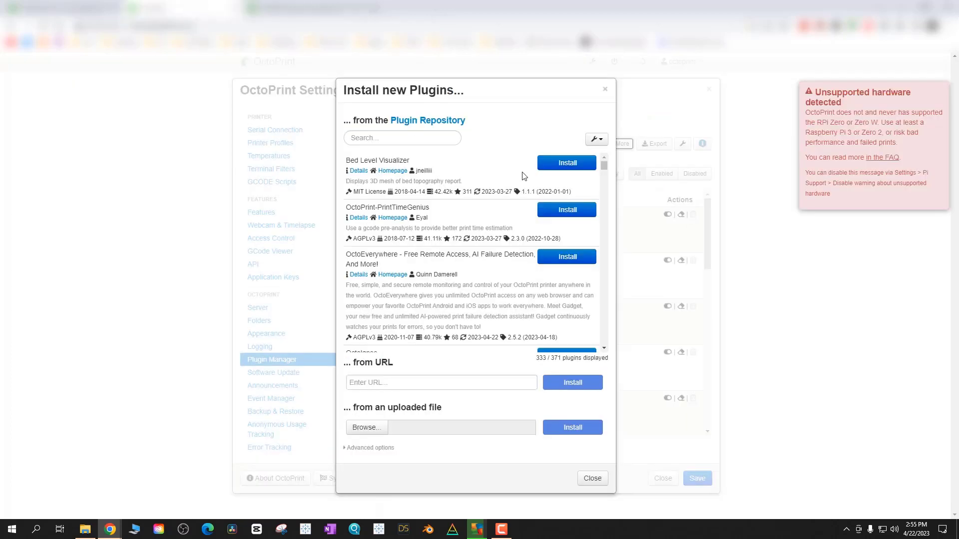
Step: Install the convert_TF_SD plugin from its gist URL and close the installing dialog
click(440, 382)
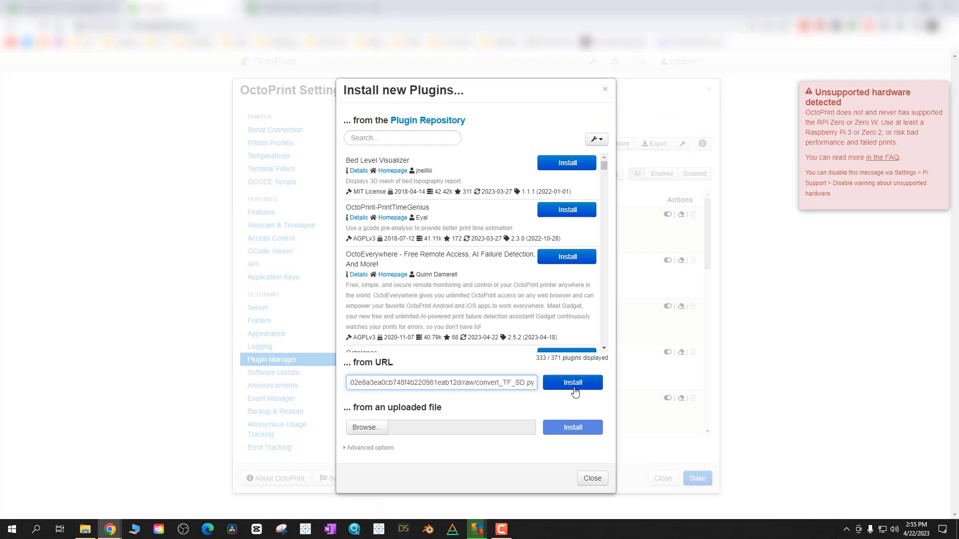
click(571, 382)
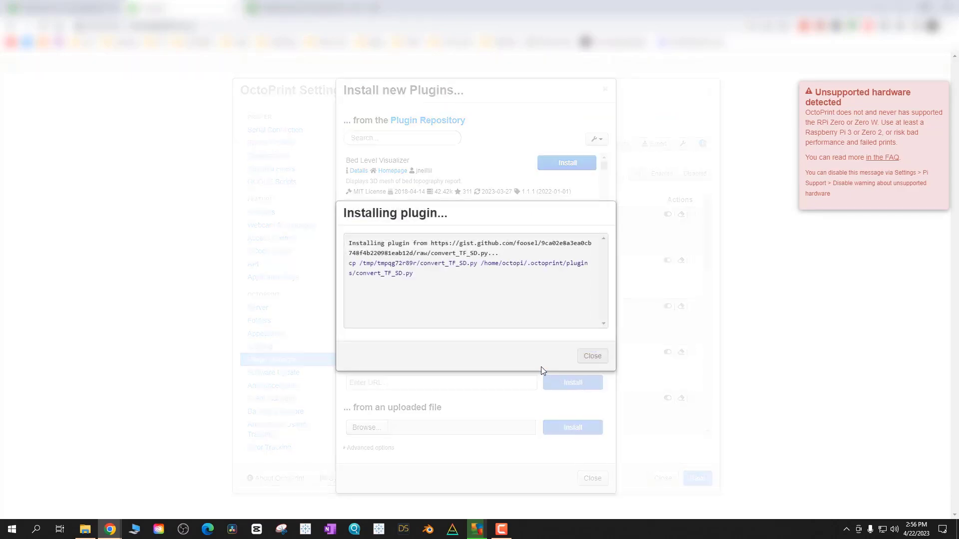
click(591, 356)
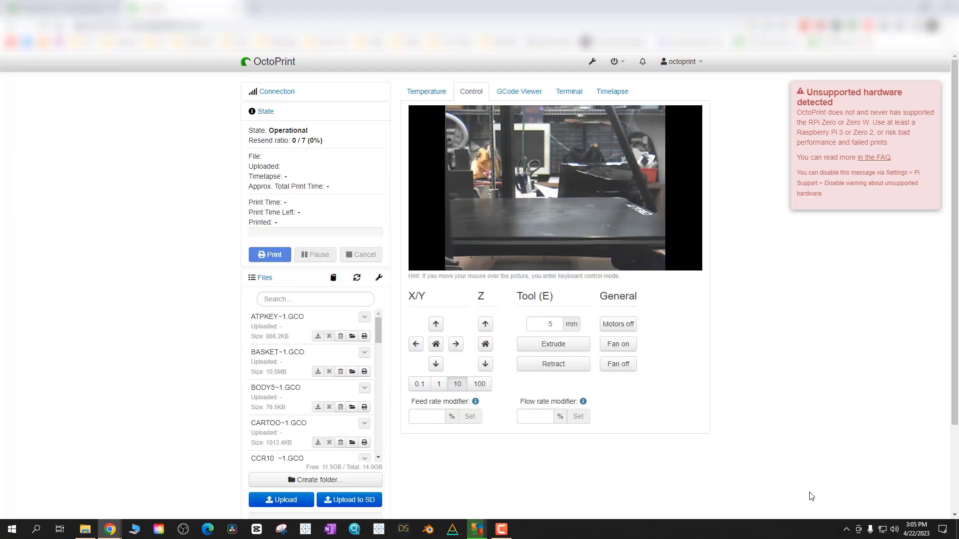
mouse_move(572, 219)
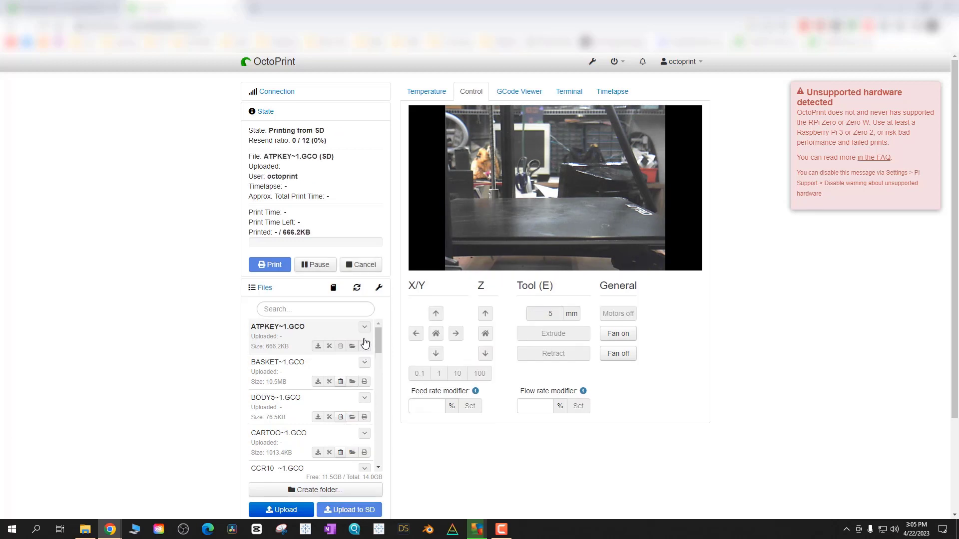
Step: Watch the Temperature graph as tool and bed heat toward 210°C and 60°C
click(425, 91)
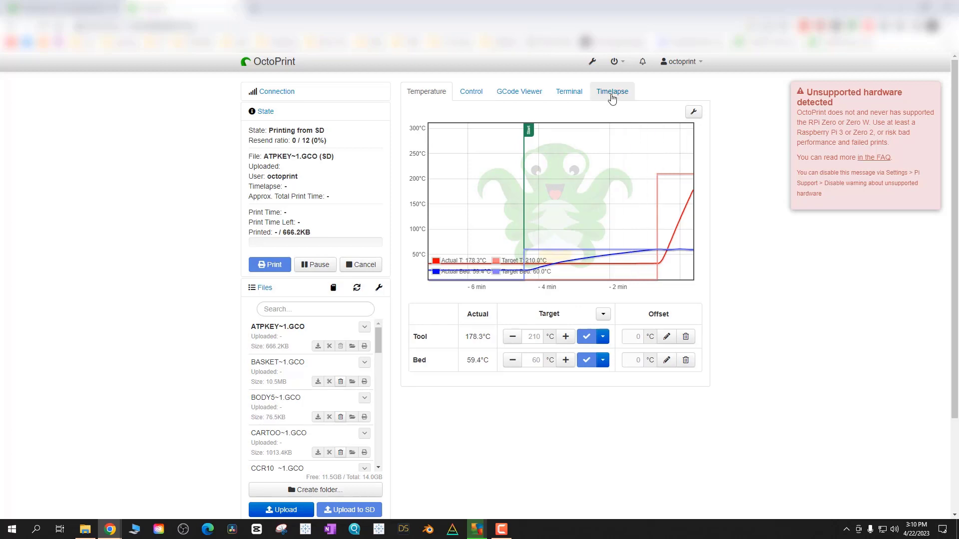
Step: Cycle through Timelapse, webcam, Terminal and Temperature views, ending on the live webcam
click(611, 91)
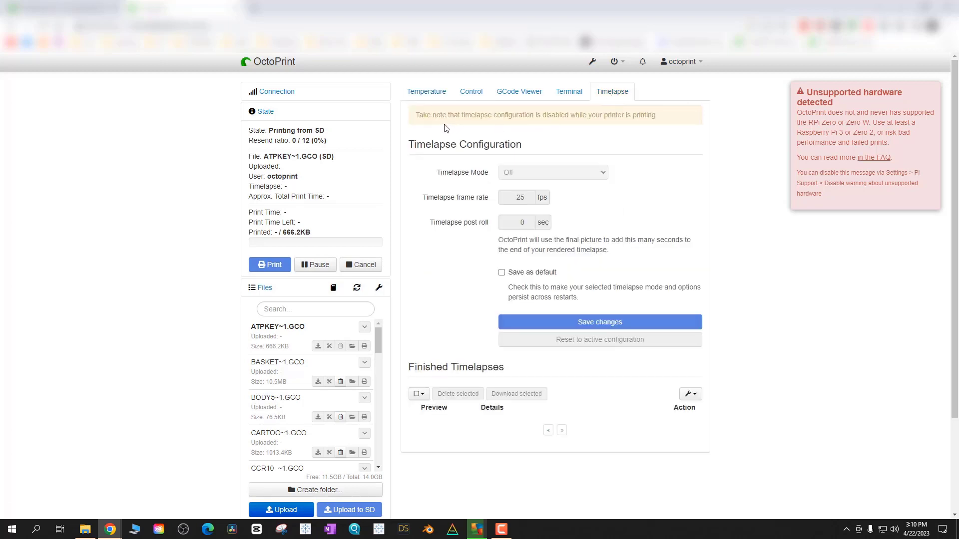
mouse_move(650, 127)
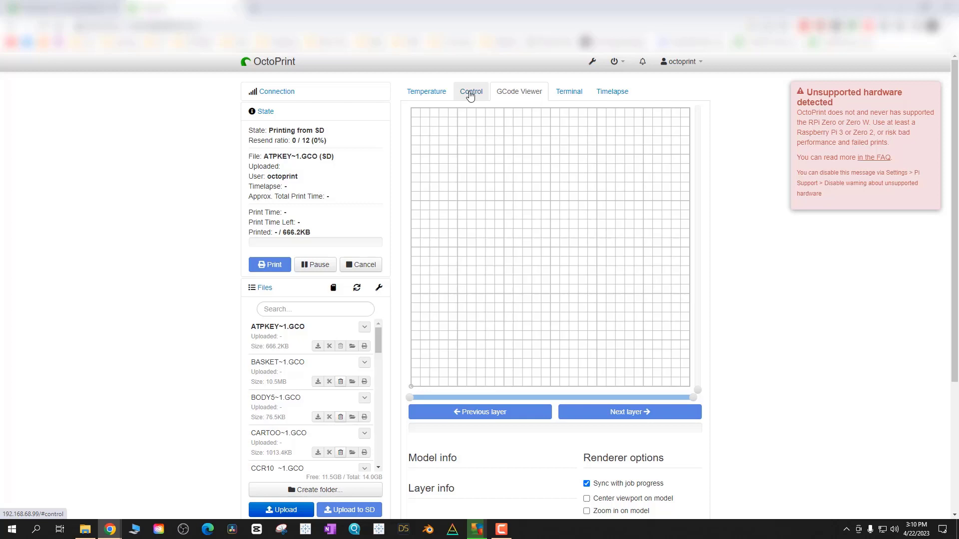
click(470, 91)
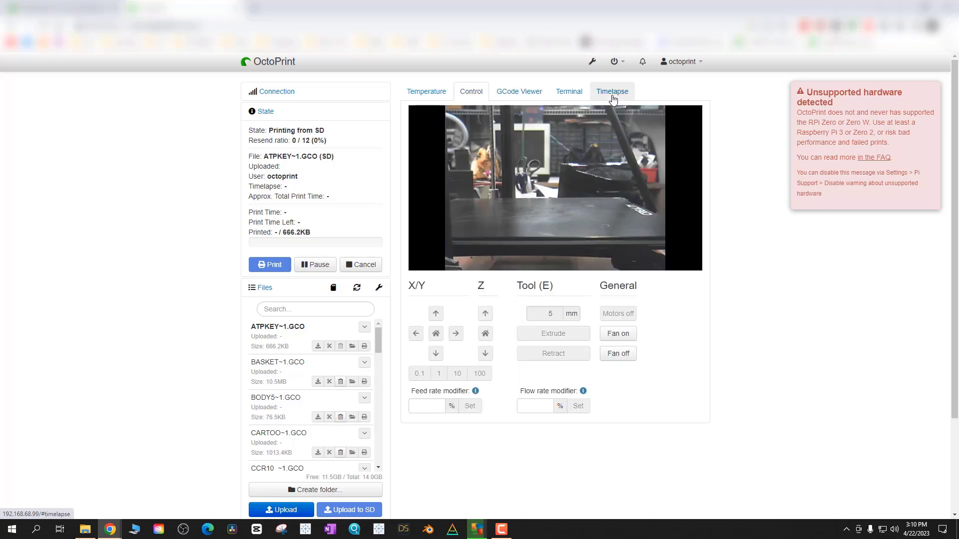
click(567, 91)
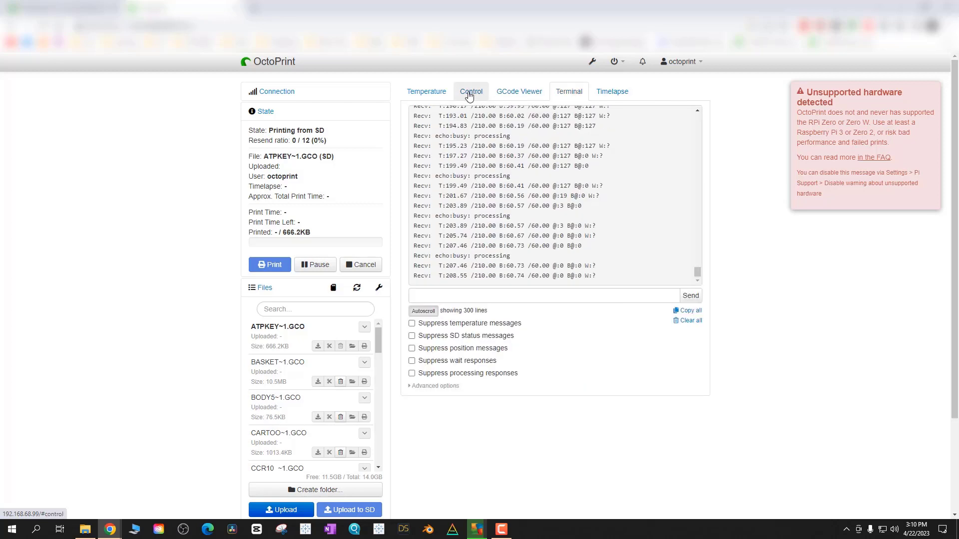
click(426, 91)
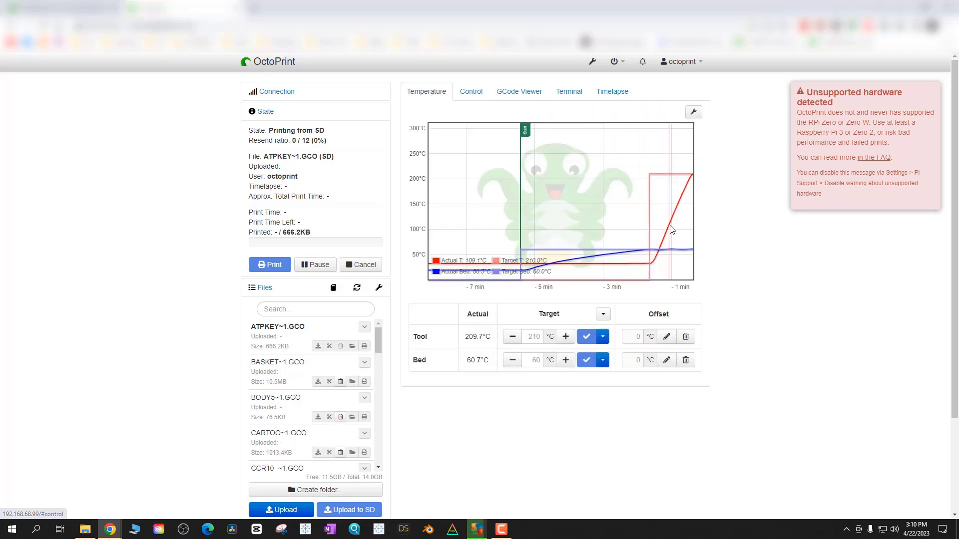
click(471, 91)
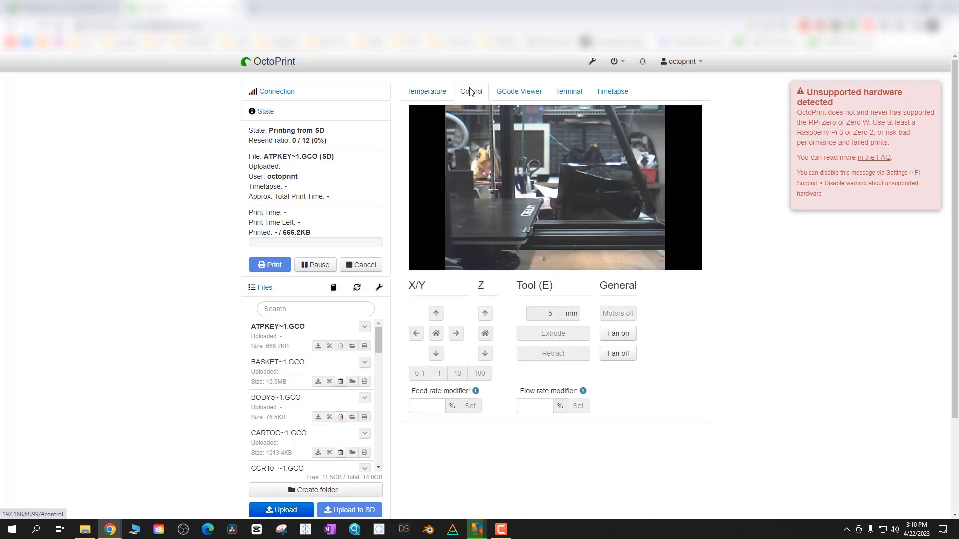